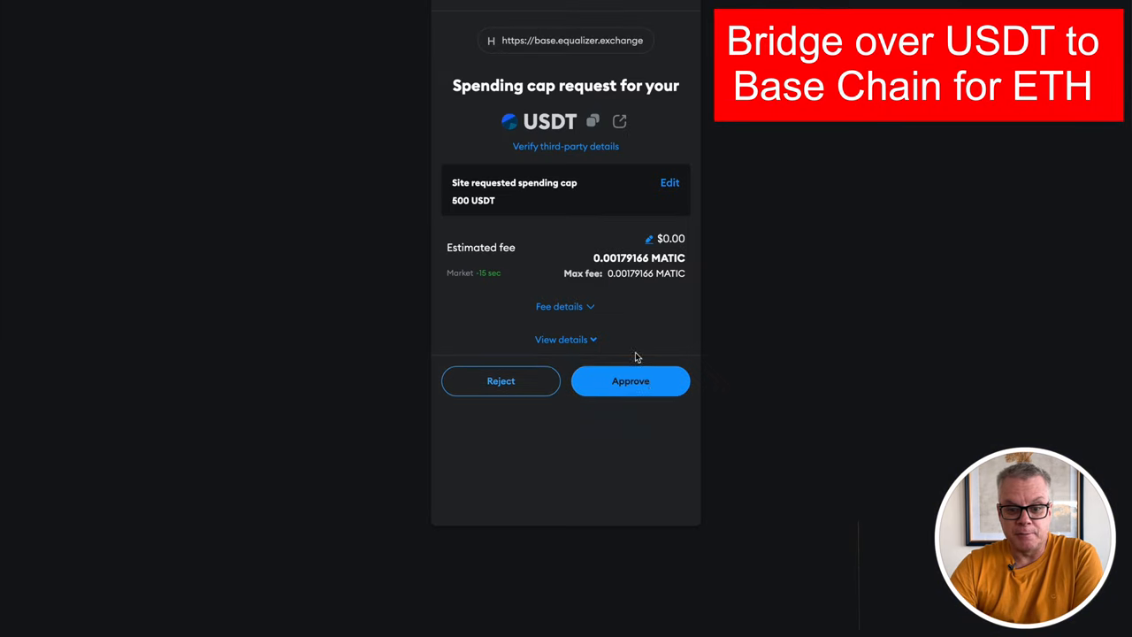
Approve the USDT spending cap, give permission and submit the bridge transfer, then reject the second wallet request.
{"action": "left_click", "coordinate": [630, 381]}
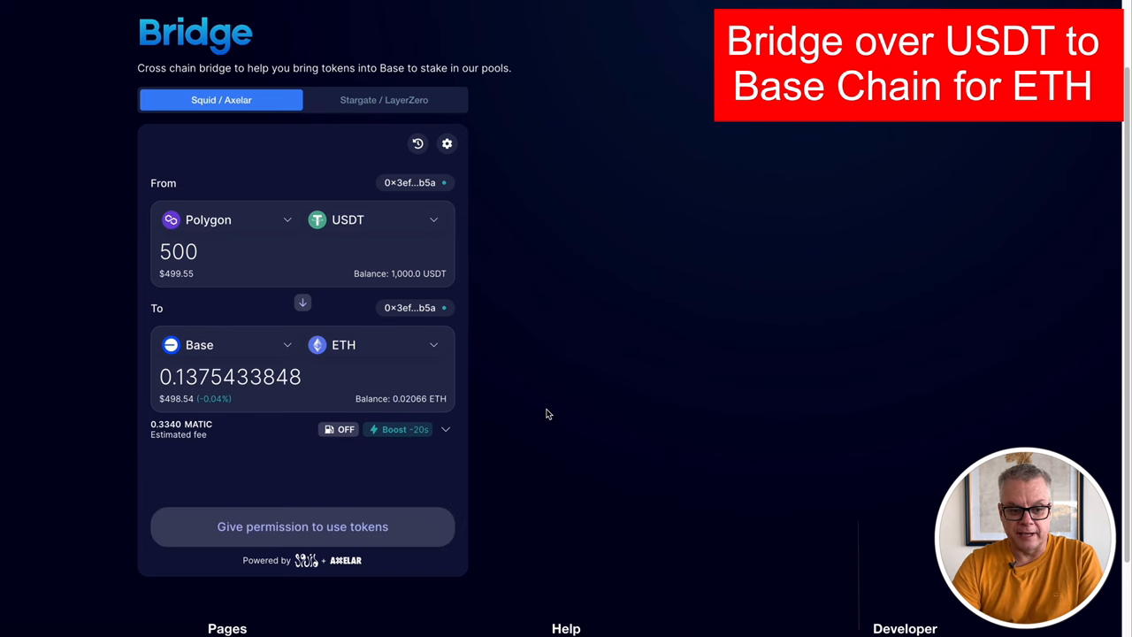
{"action": "left_click", "coordinate": [301, 528]}
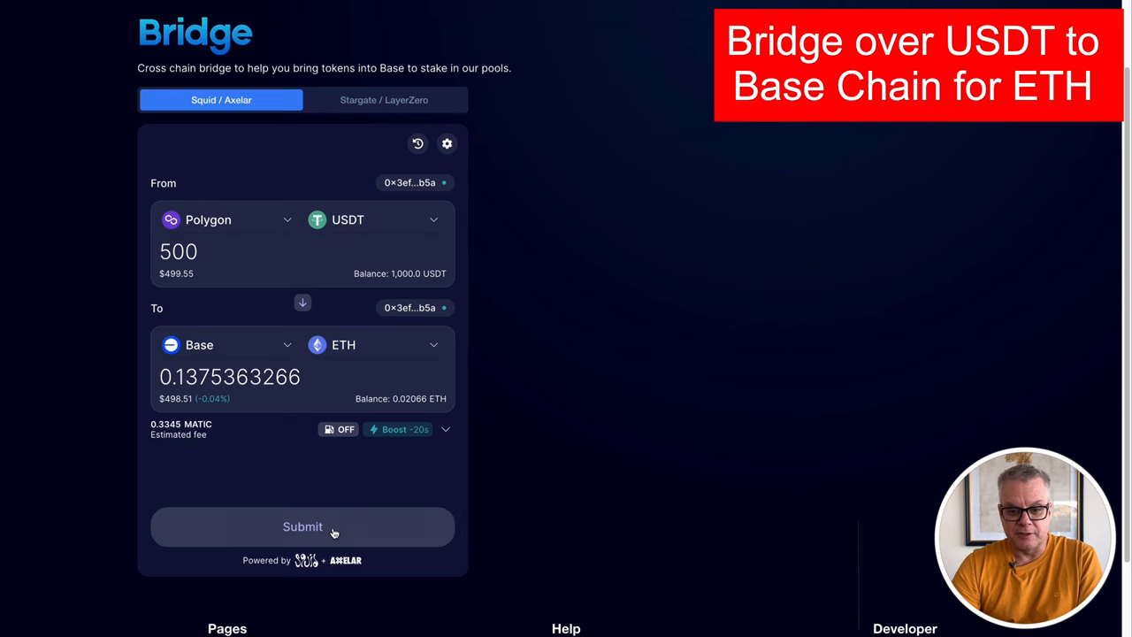
{"action": "left_click", "coordinate": [303, 527]}
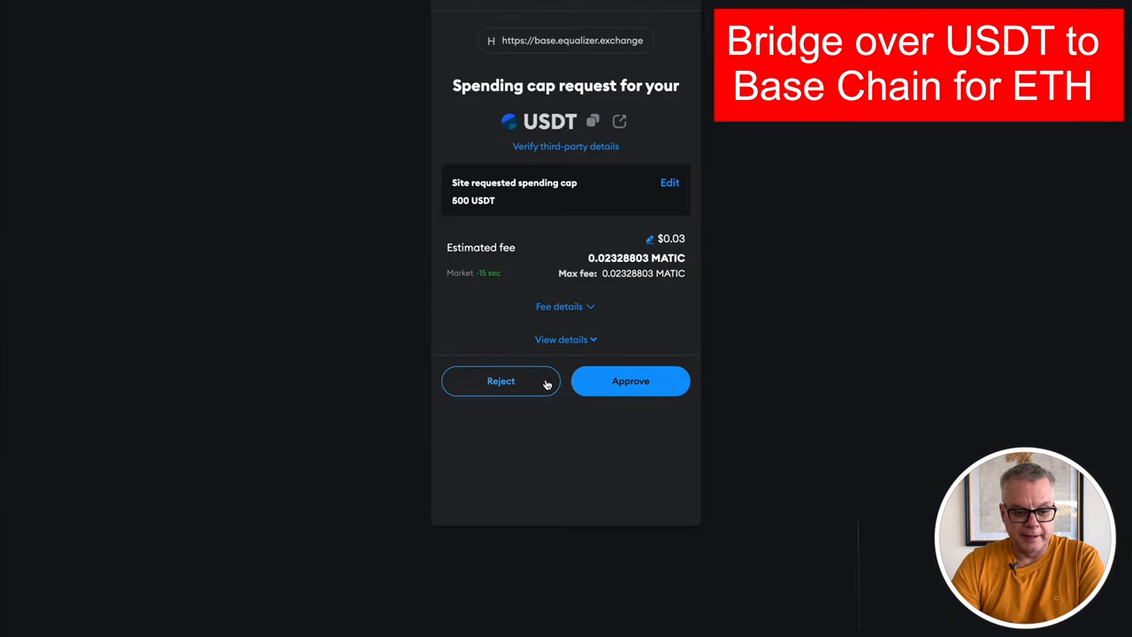
{"action": "left_click", "coordinate": [630, 382]}
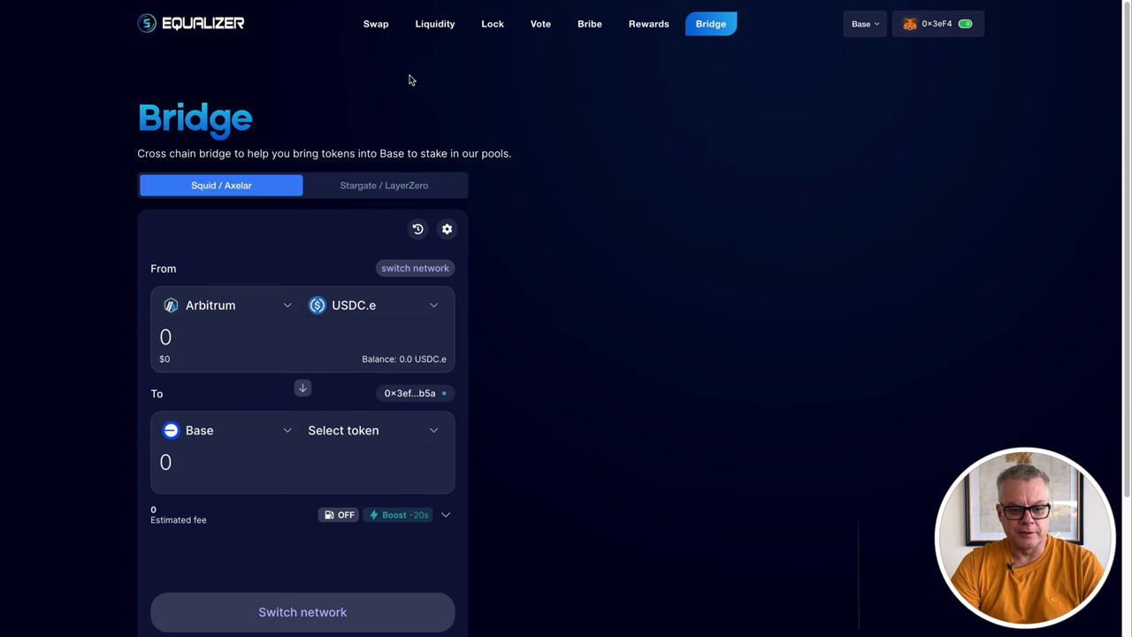
Visit the Swap page, then the Liquidity page showing the staked WETH/SCALE pool.
{"action": "left_click", "coordinate": [375, 25]}
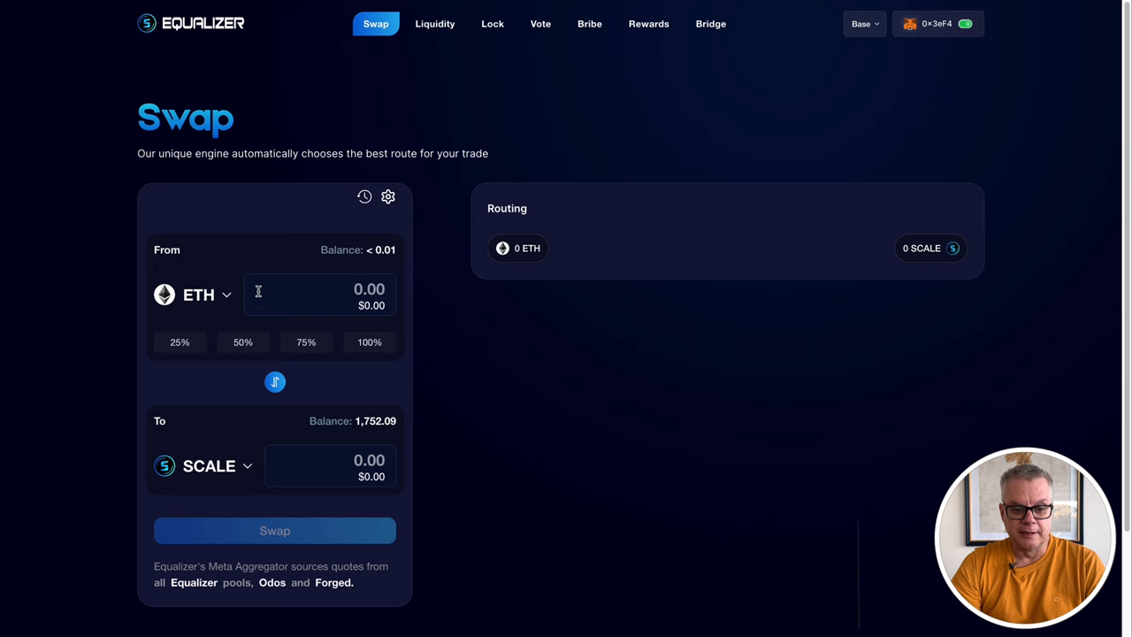
{"action": "left_click", "coordinate": [435, 25]}
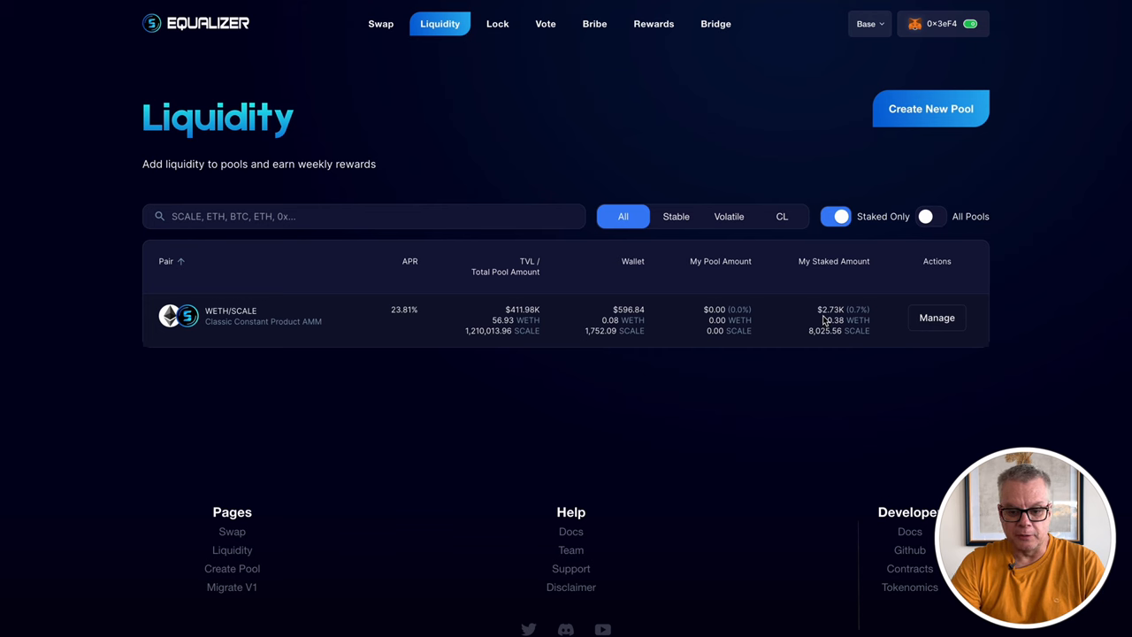
{"action": "mouse_move", "coordinate": [849, 361]}
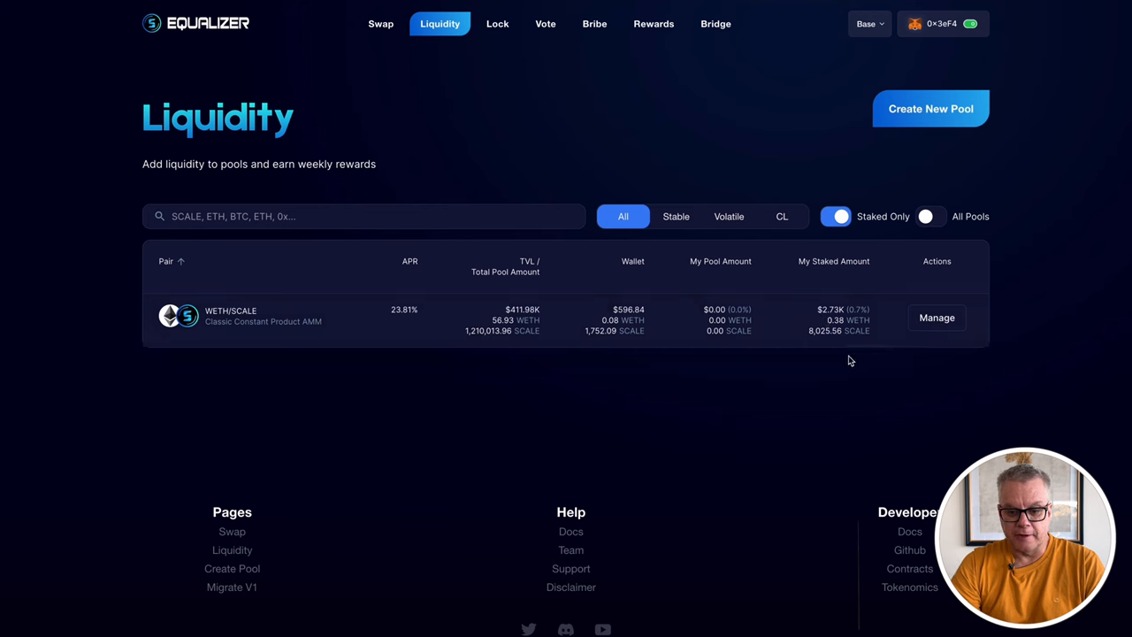
{"action": "mouse_move", "coordinate": [821, 333]}
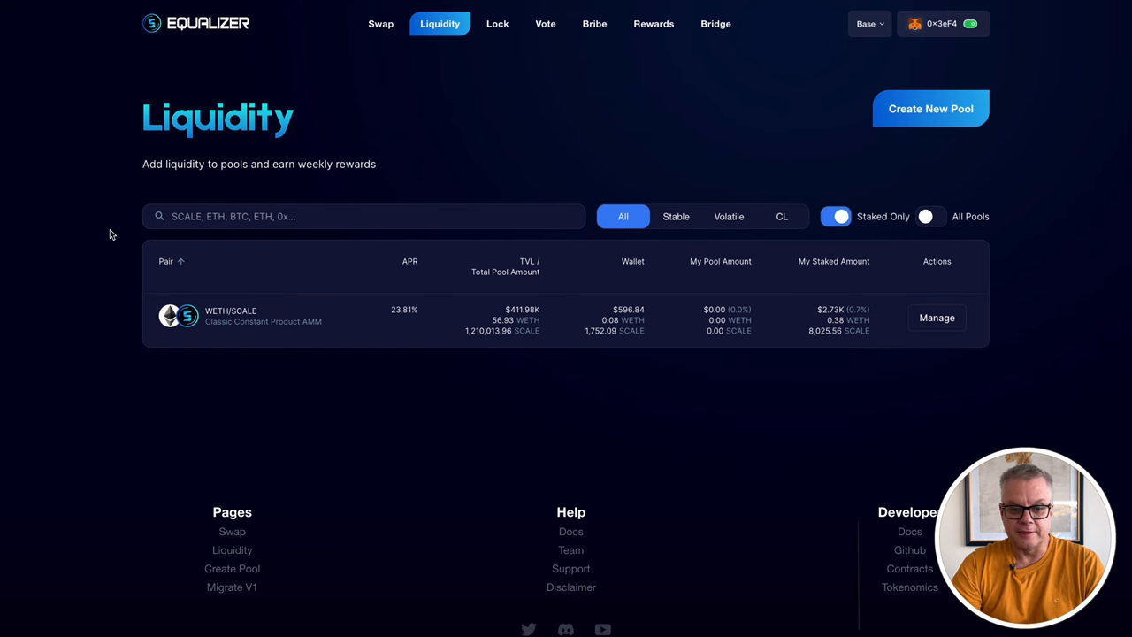
Set up a WETH-to-SCALE pair on the Swap page with no amount entered.
{"action": "left_click", "coordinate": [378, 25]}
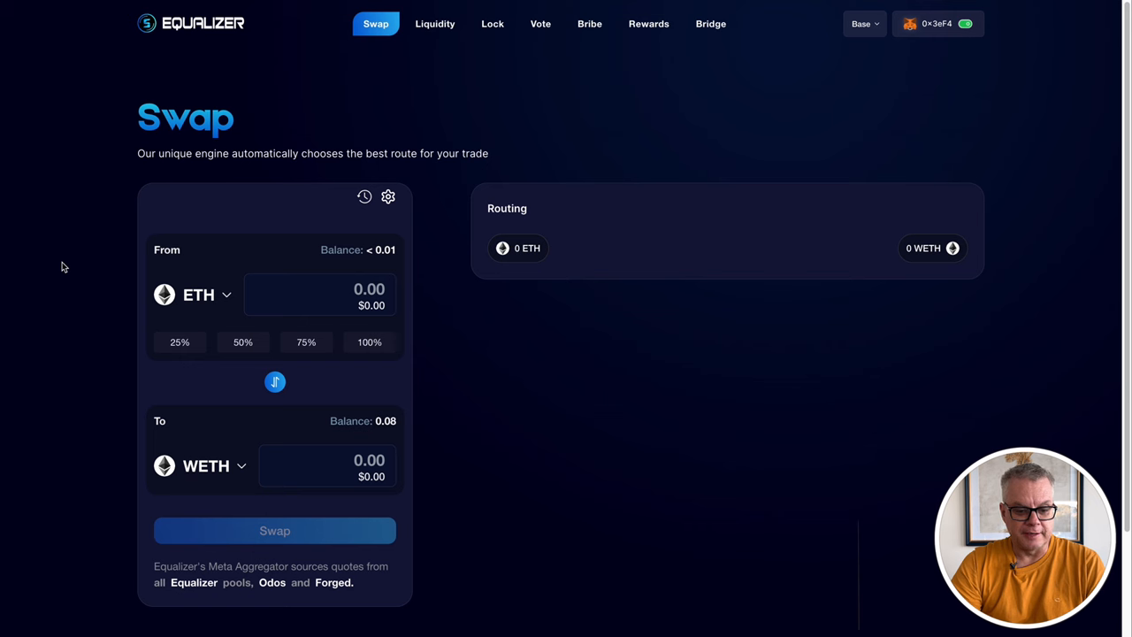
{"action": "mouse_move", "coordinate": [555, 154]}
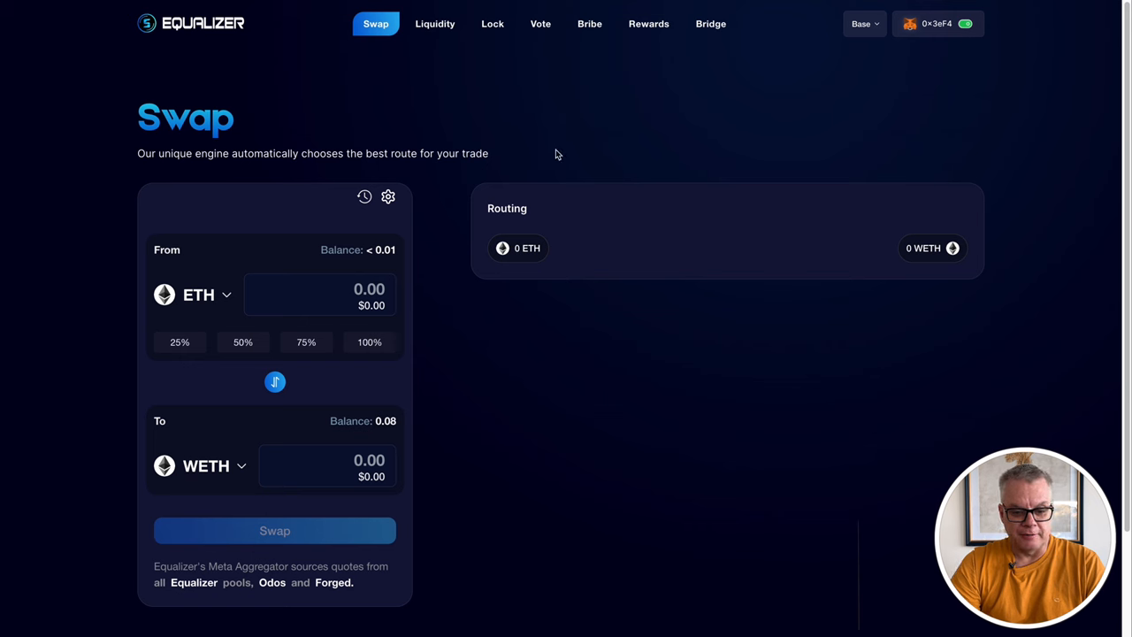
{"action": "mouse_move", "coordinate": [211, 304]}
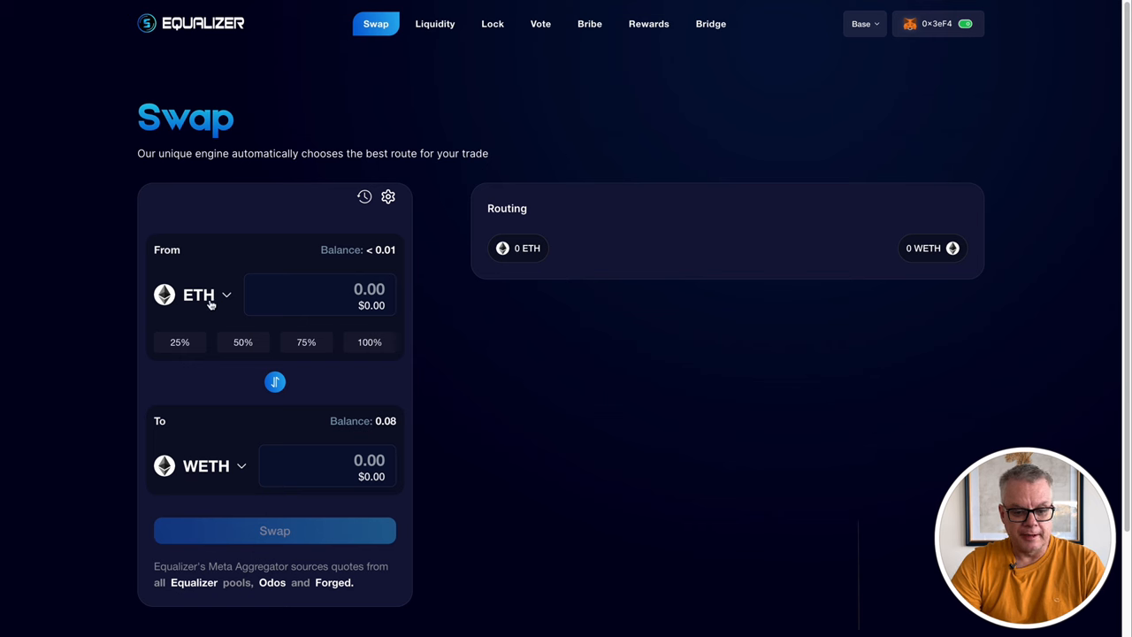
{"action": "left_click", "coordinate": [199, 294]}
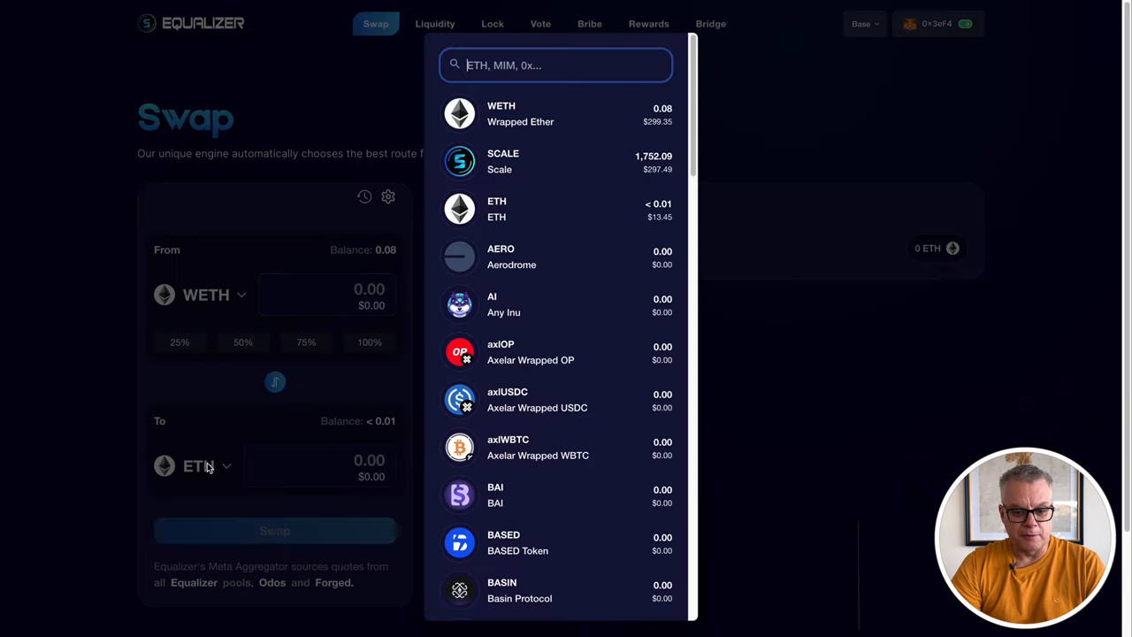
{"action": "left_click", "coordinate": [502, 161]}
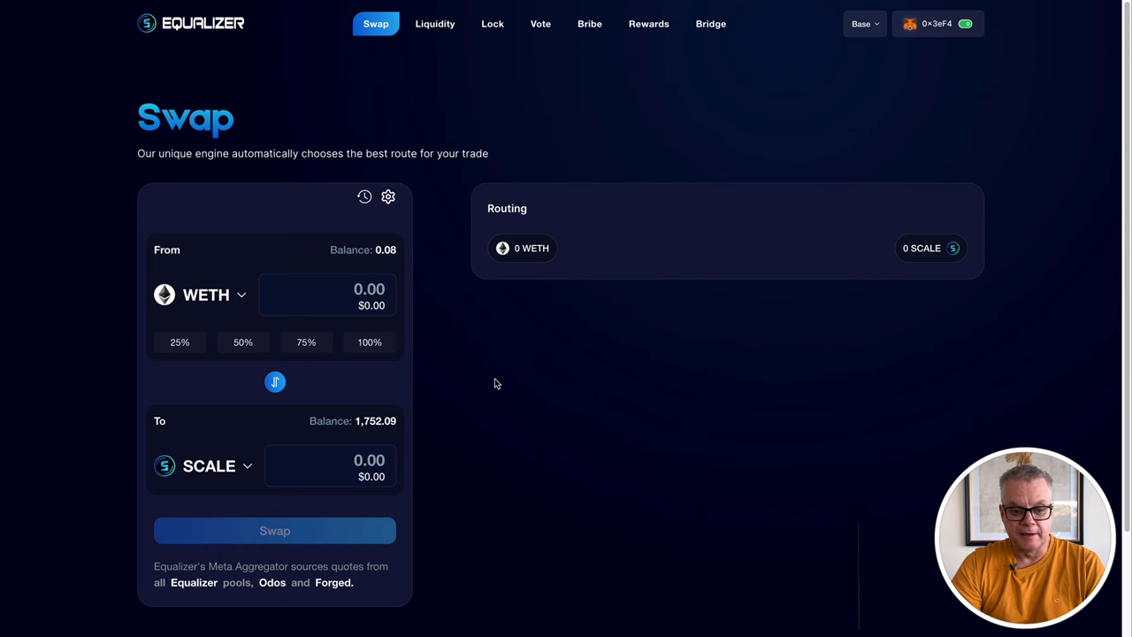
{"action": "mouse_move", "coordinate": [552, 92]}
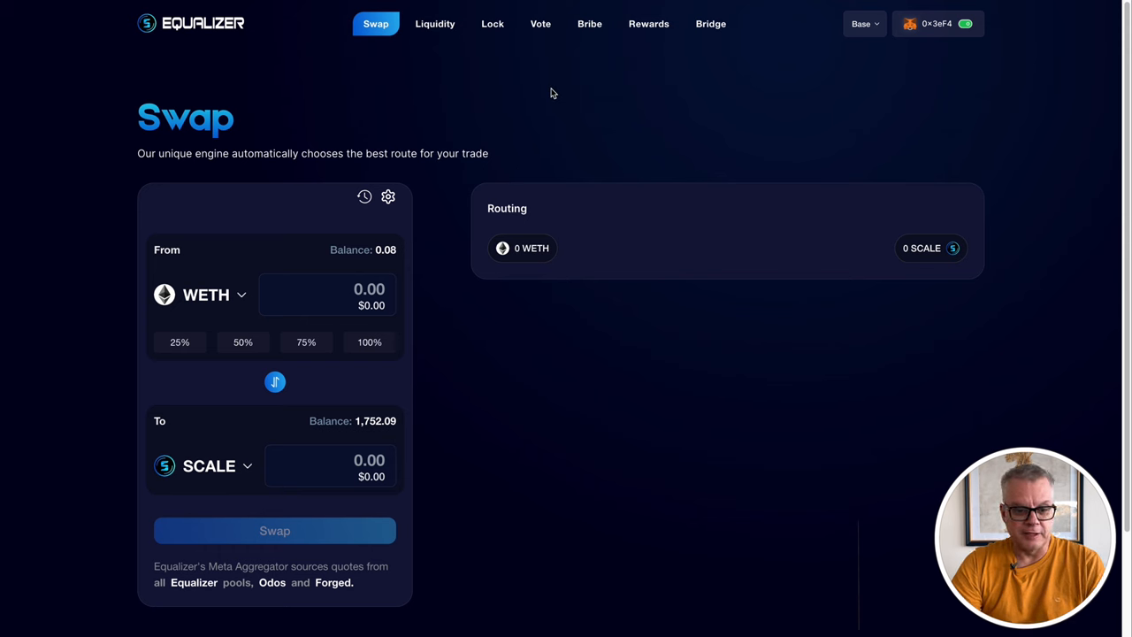
Show all liquidity pools by turning off Staked Only, with WETH/SCALE at the top.
{"action": "left_click", "coordinate": [435, 24]}
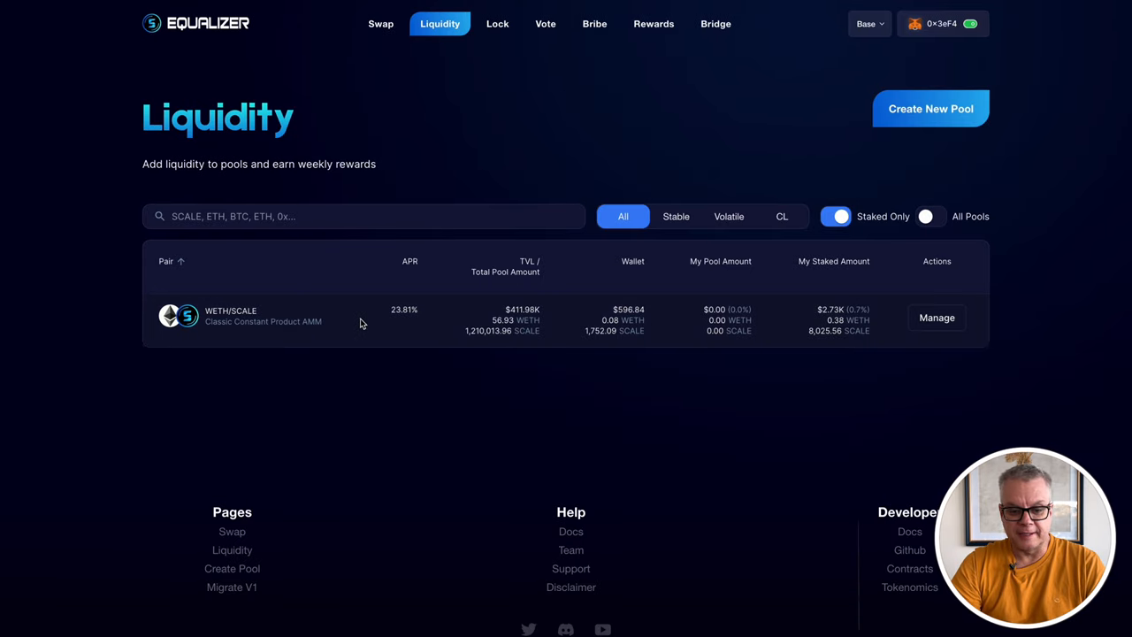
{"action": "mouse_move", "coordinate": [994, 279]}
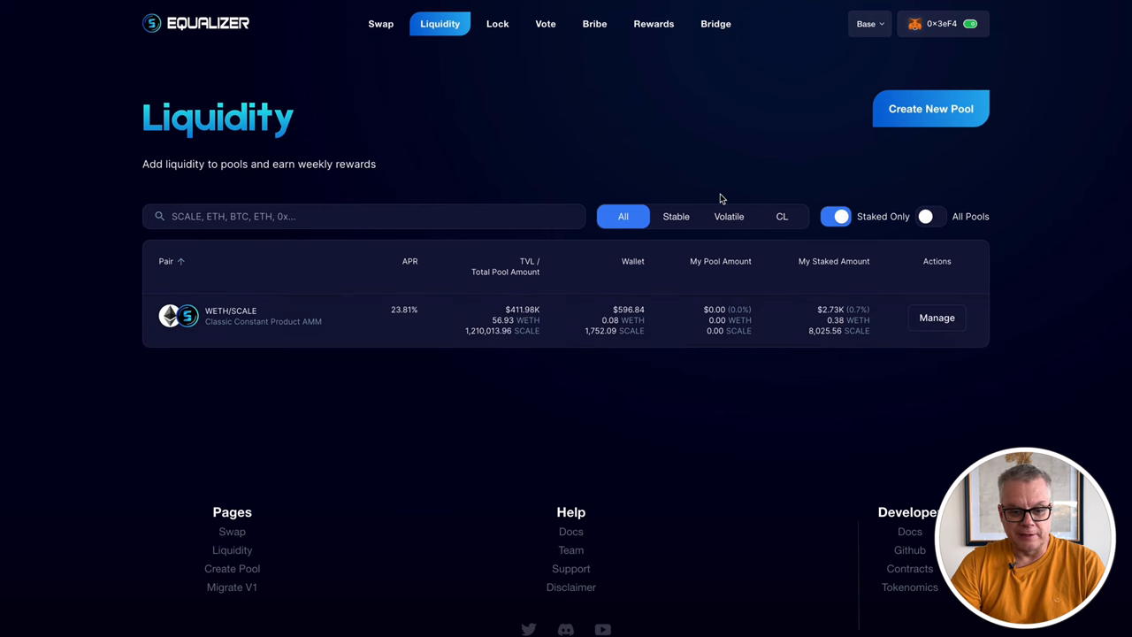
{"action": "mouse_move", "coordinate": [757, 117]}
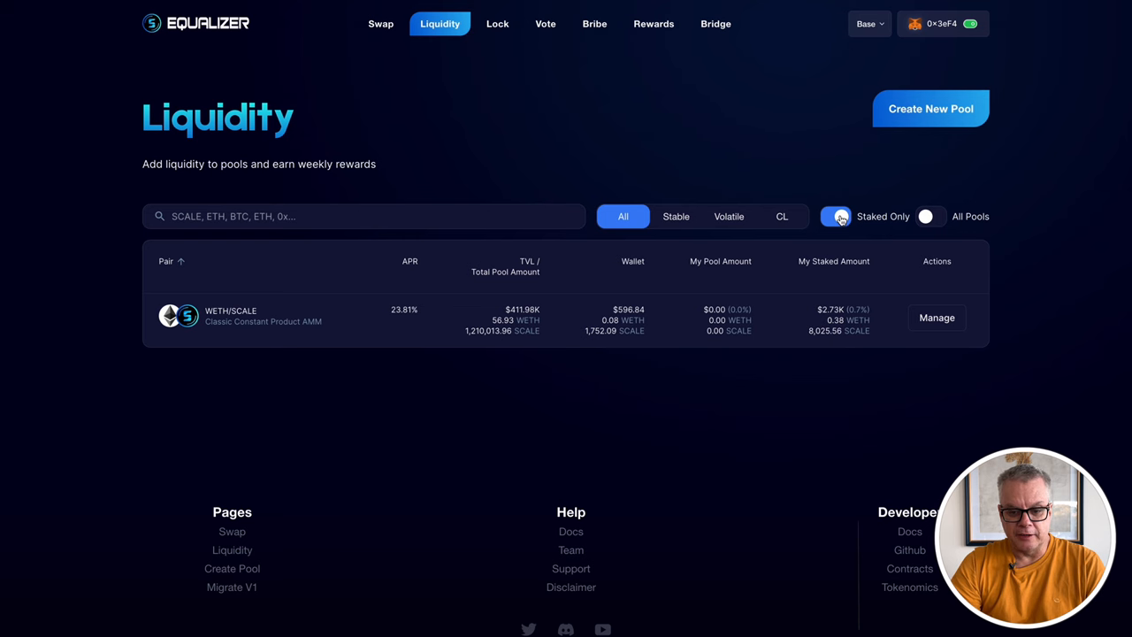
{"action": "left_click", "coordinate": [835, 216]}
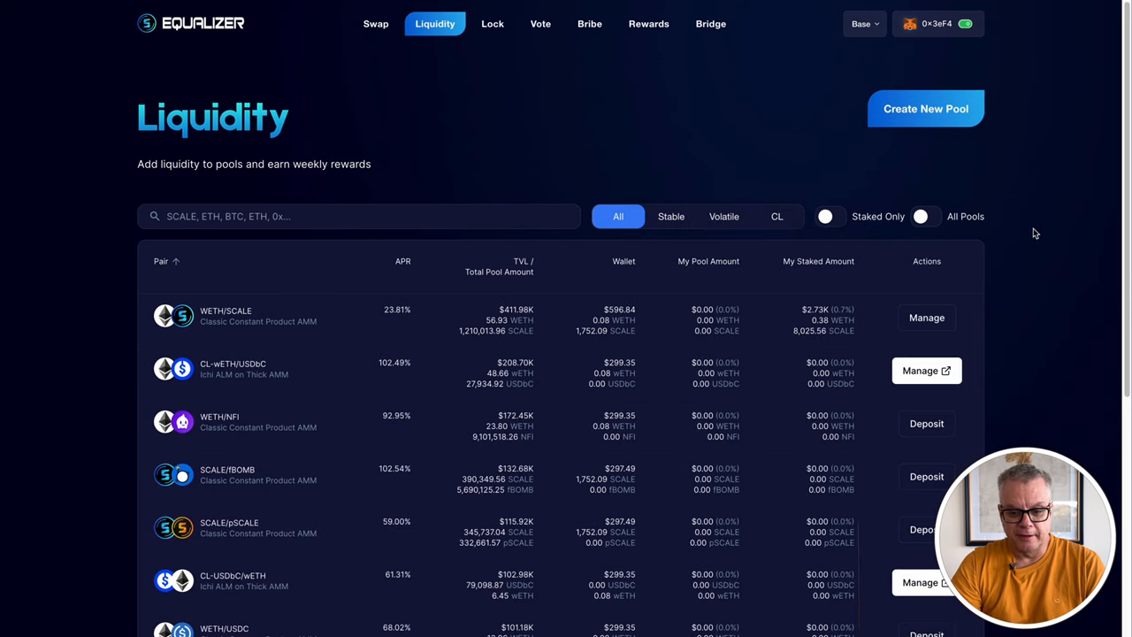
{"action": "mouse_move", "coordinate": [269, 331]}
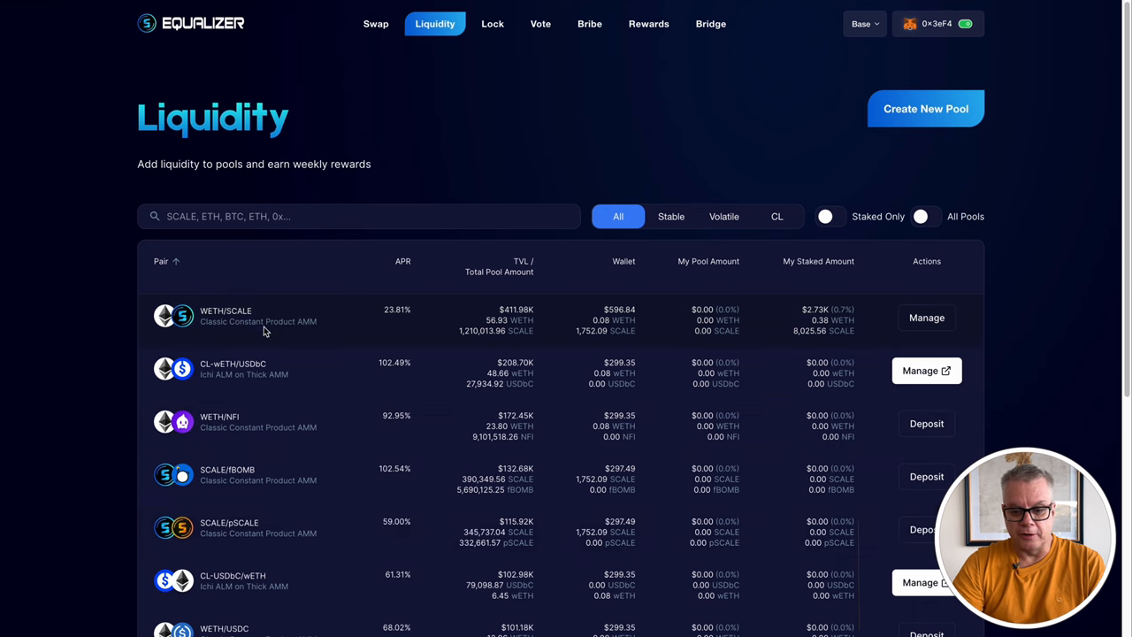
{"action": "scroll", "scroll_direction": "down", "scroll_amount": 3}
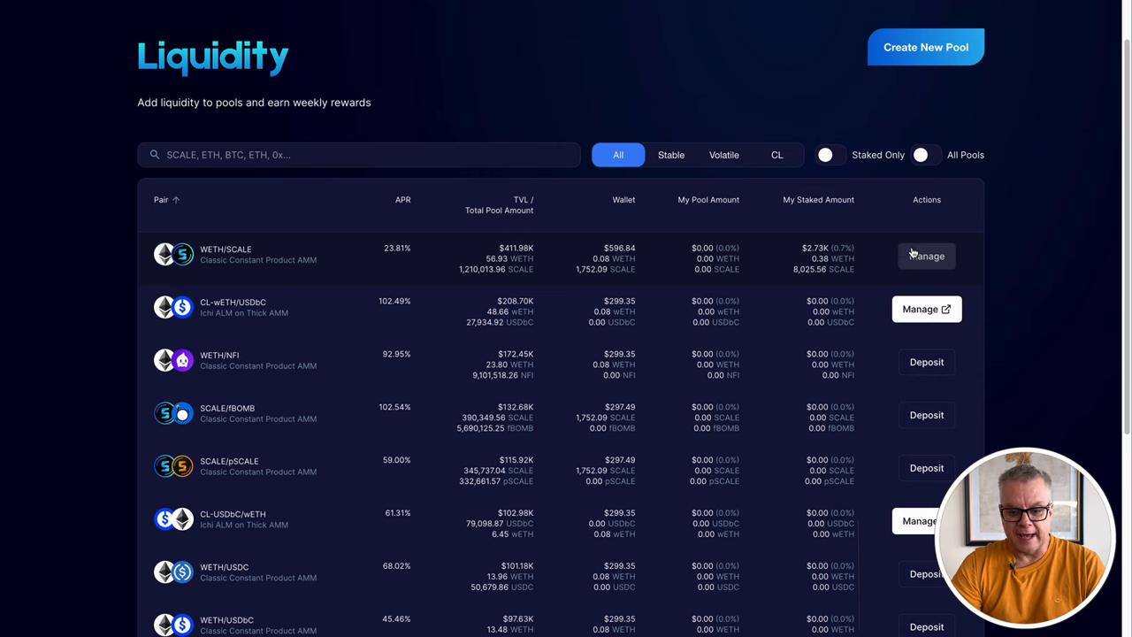
Fill the WETH/SCALE pool with the maximum WETH and full SCALE wallet balance.
{"action": "left_click", "coordinate": [927, 255]}
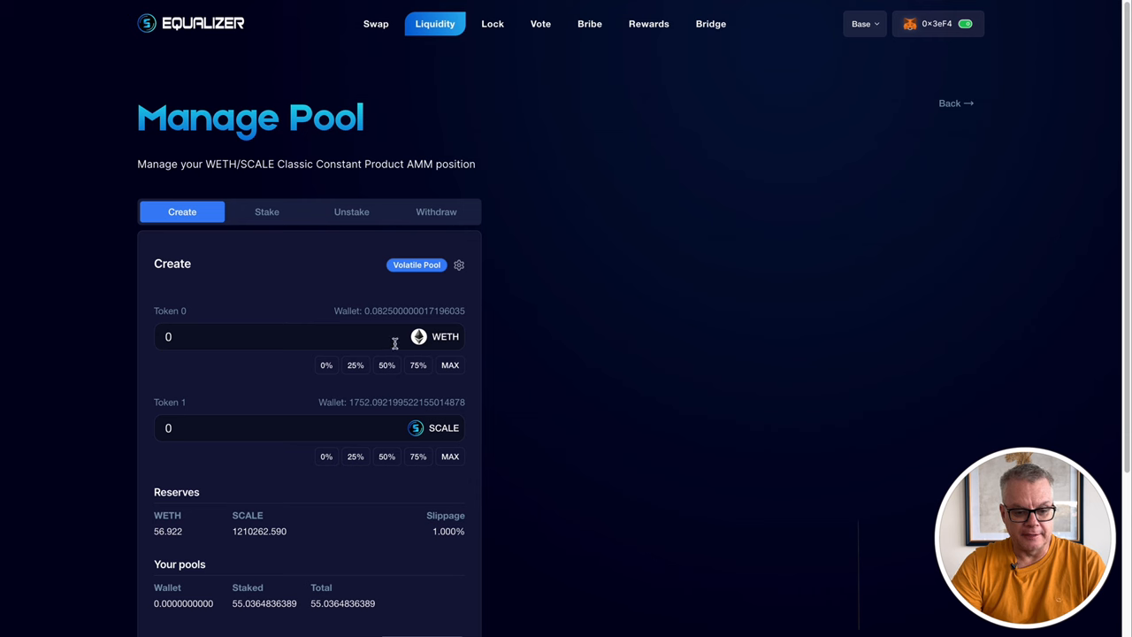
{"action": "mouse_move", "coordinate": [410, 322]}
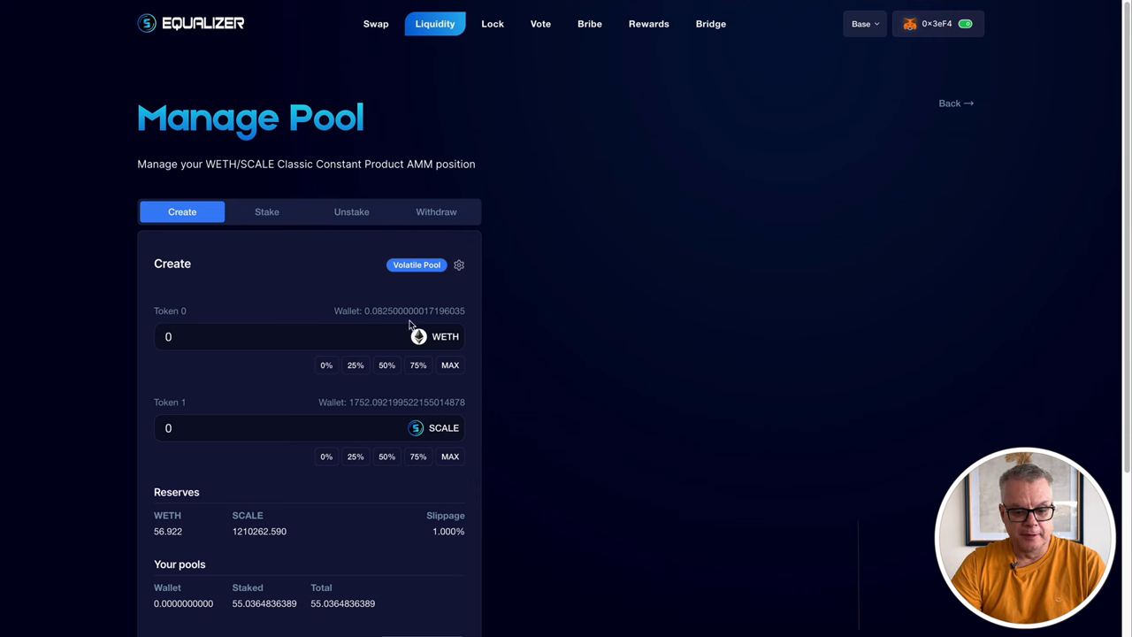
{"action": "mouse_move", "coordinate": [379, 312]}
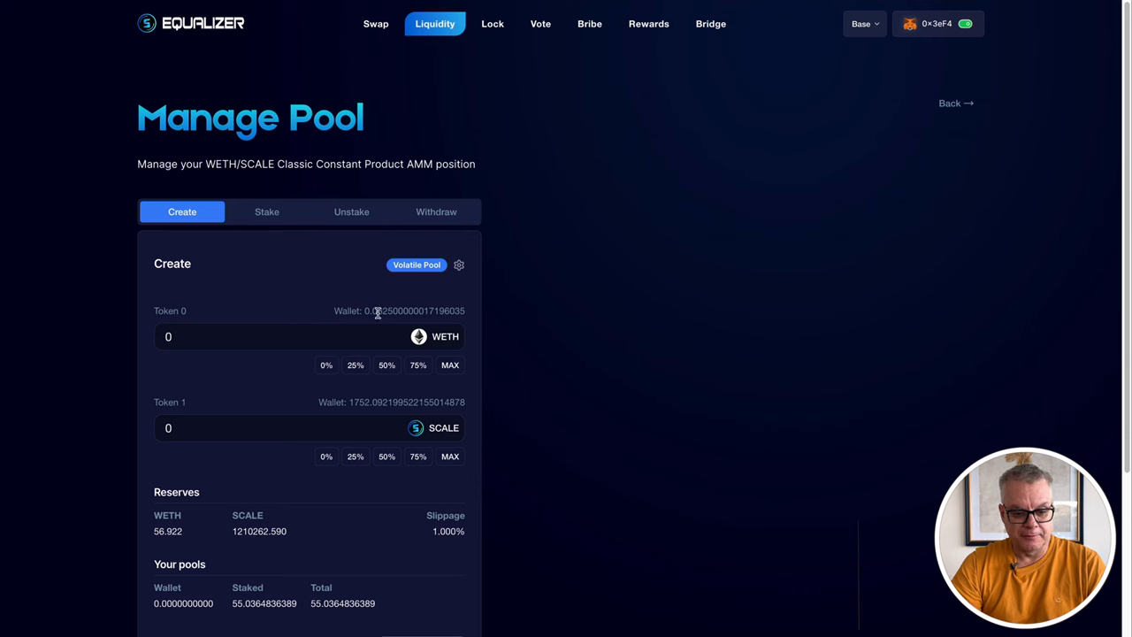
{"action": "left_click", "coordinate": [449, 364]}
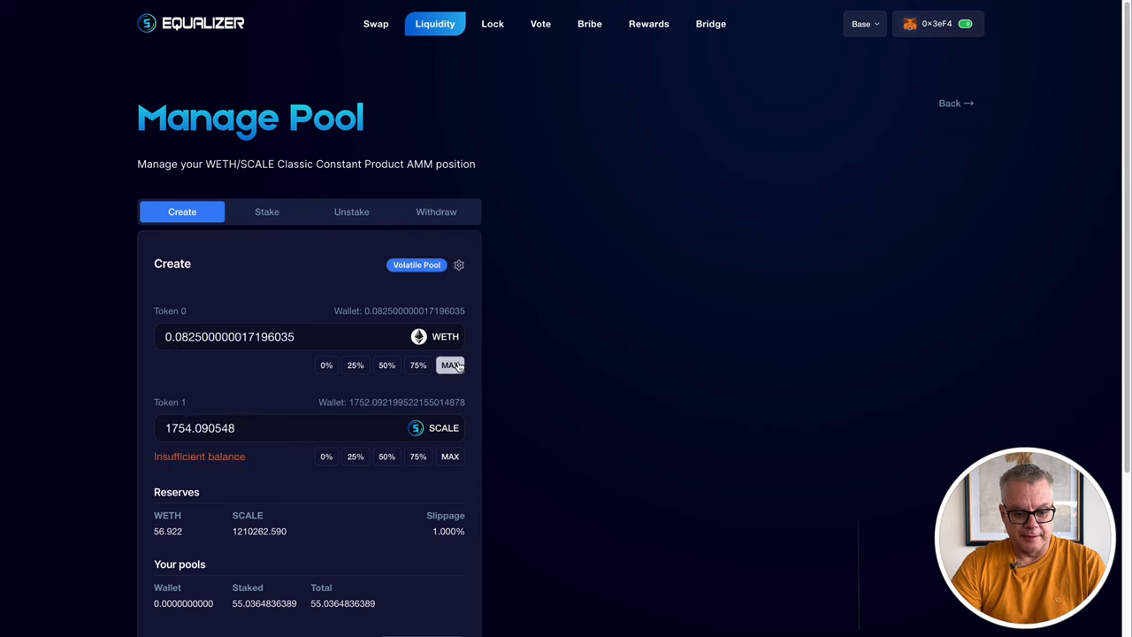
{"action": "mouse_move", "coordinate": [449, 456]}
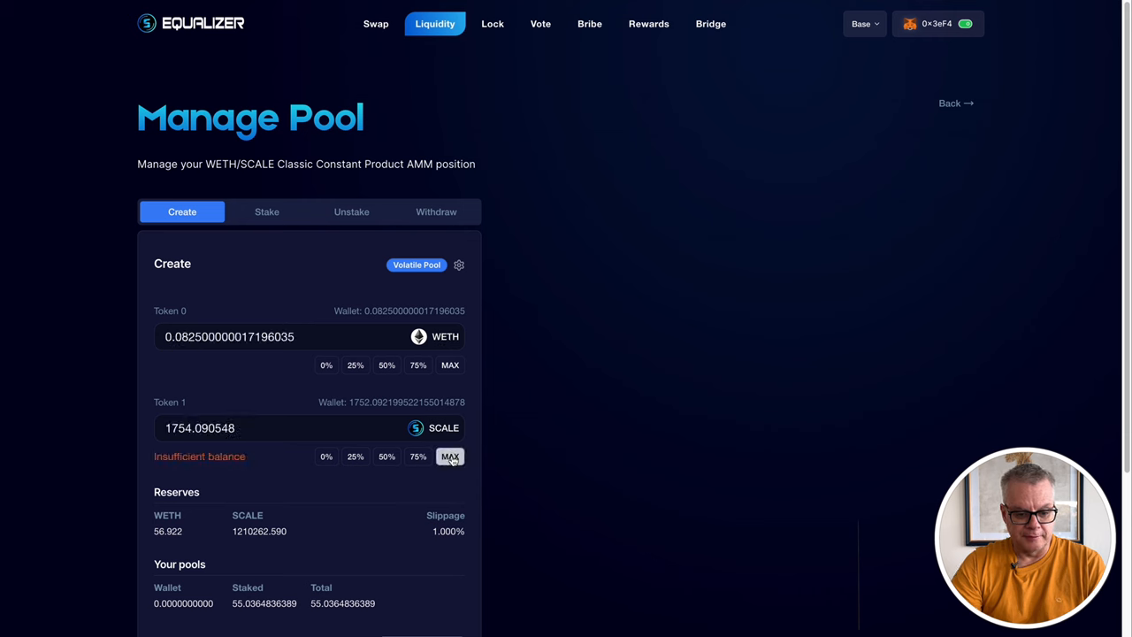
{"action": "mouse_move", "coordinate": [248, 457]}
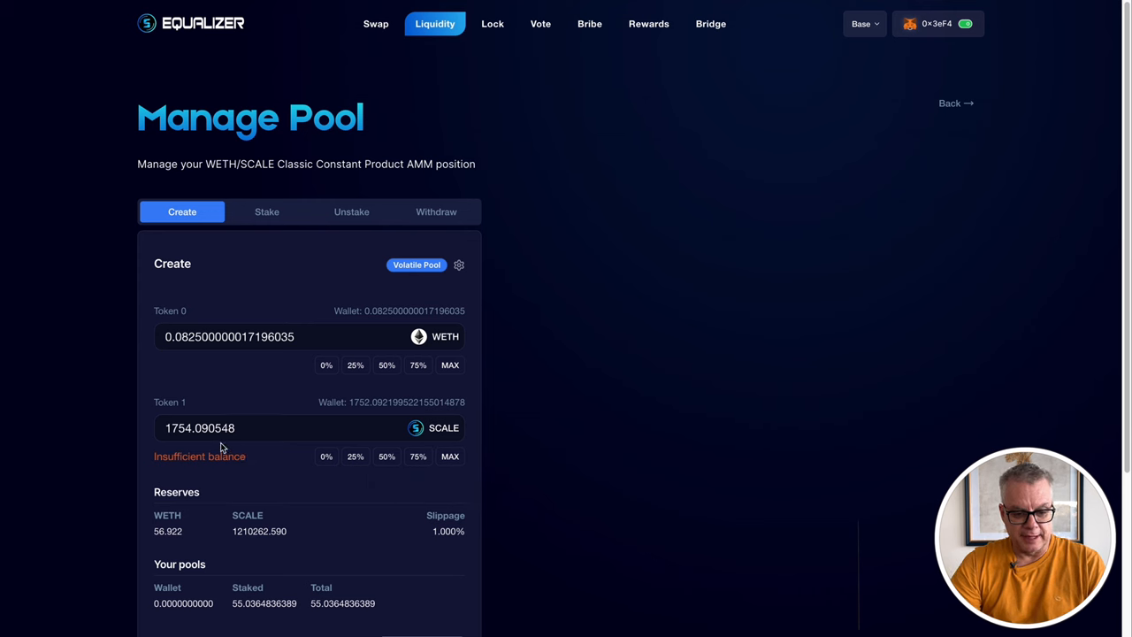
{"action": "mouse_move", "coordinate": [449, 456]}
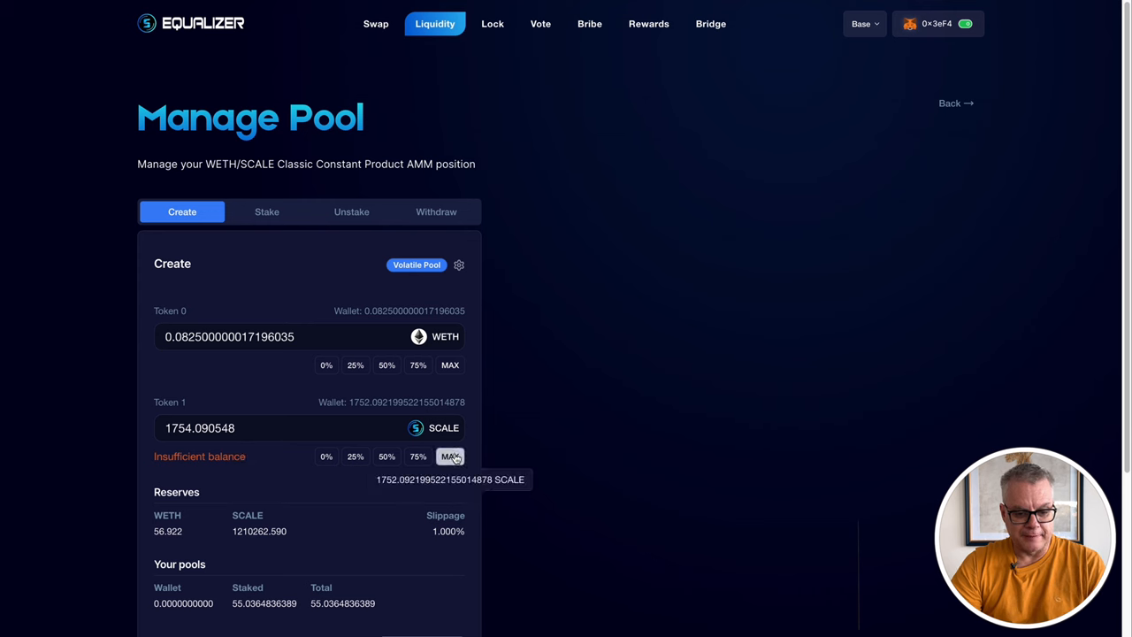
{"action": "left_click", "coordinate": [450, 457]}
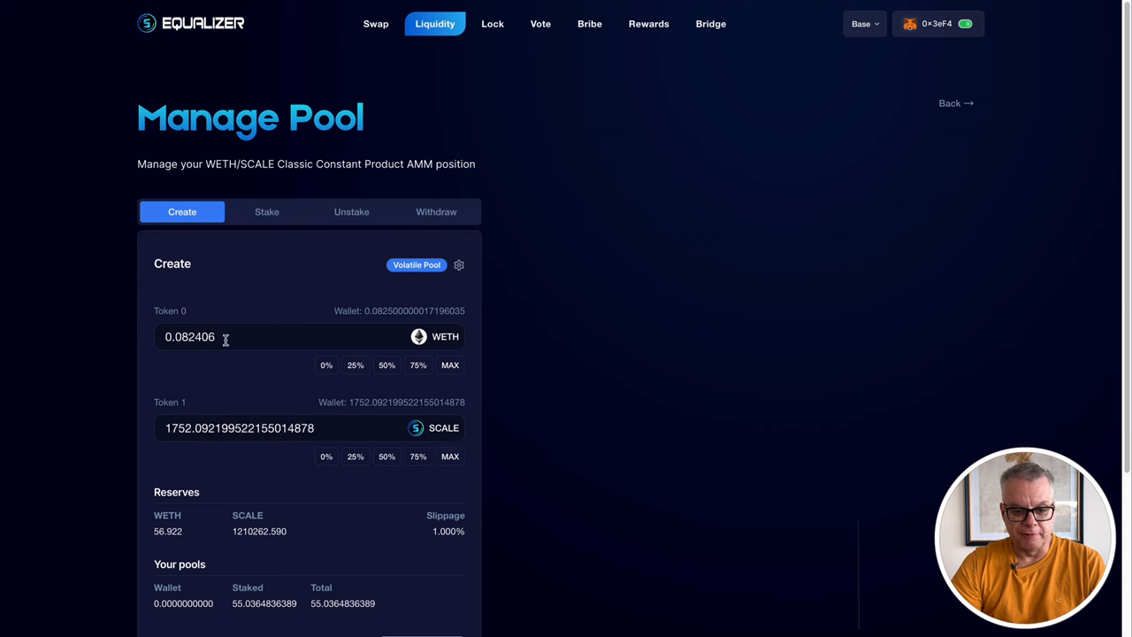
{"action": "mouse_move", "coordinate": [578, 414]}
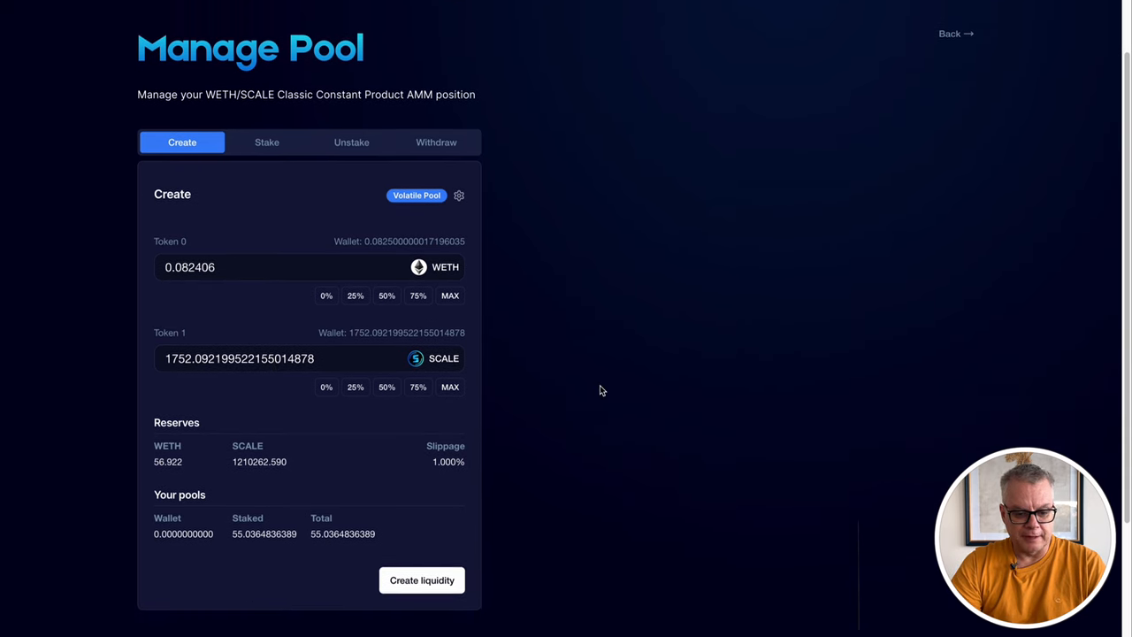
{"action": "scroll", "scroll_direction": "down", "scroll_amount": 3}
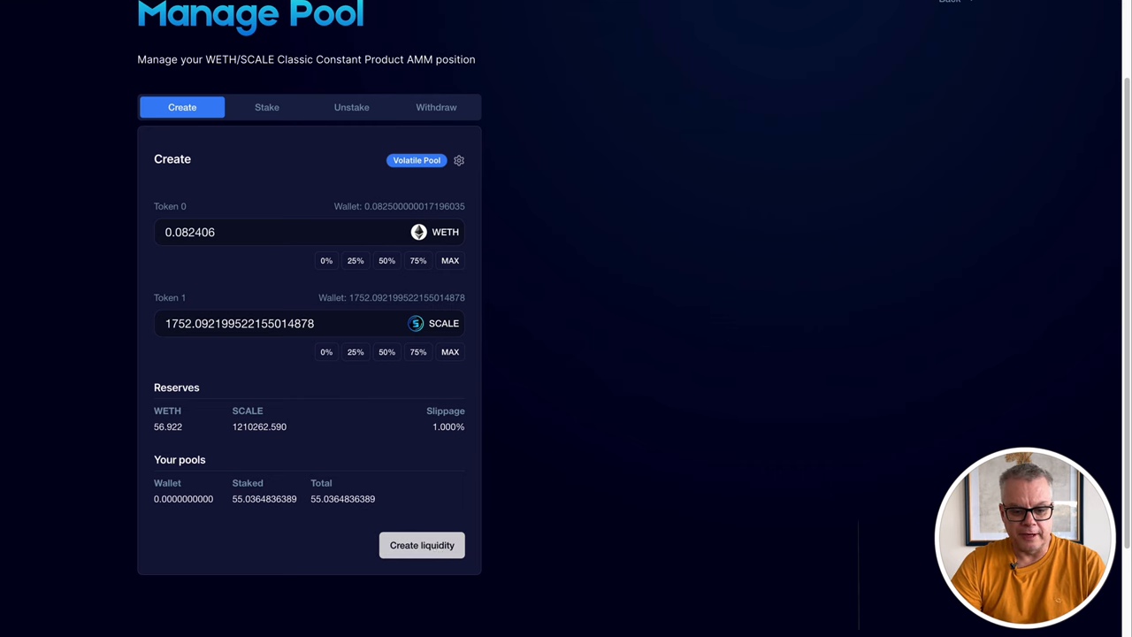
Create the liquidity and confirm it in the wallet, raising the staked total to 67.05.
{"action": "left_click", "coordinate": [421, 545]}
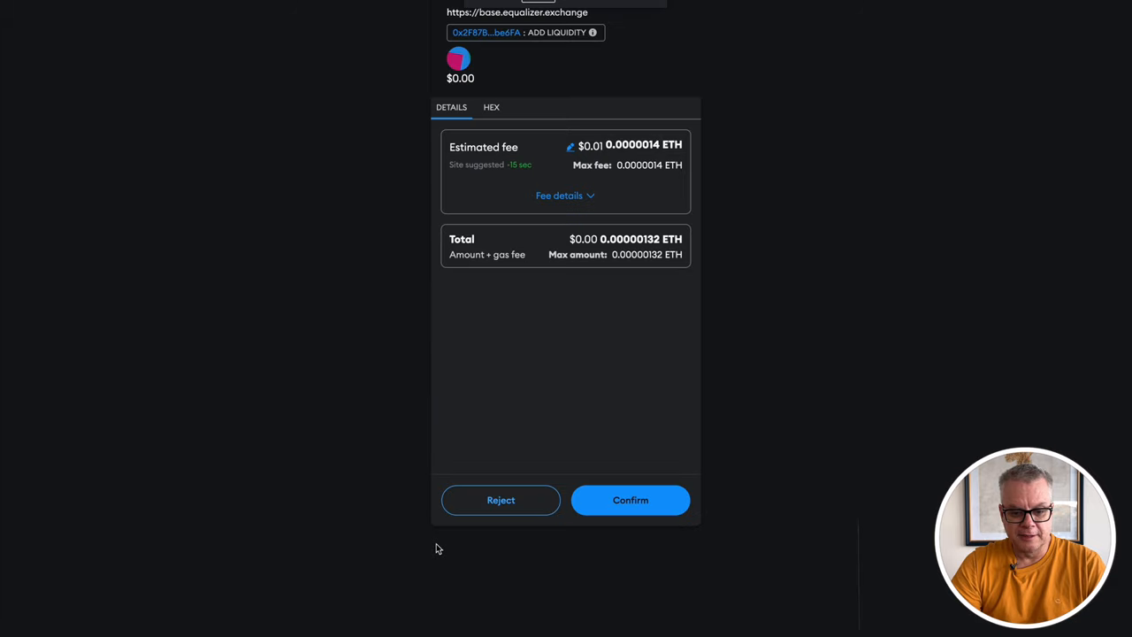
{"action": "left_click", "coordinate": [630, 499]}
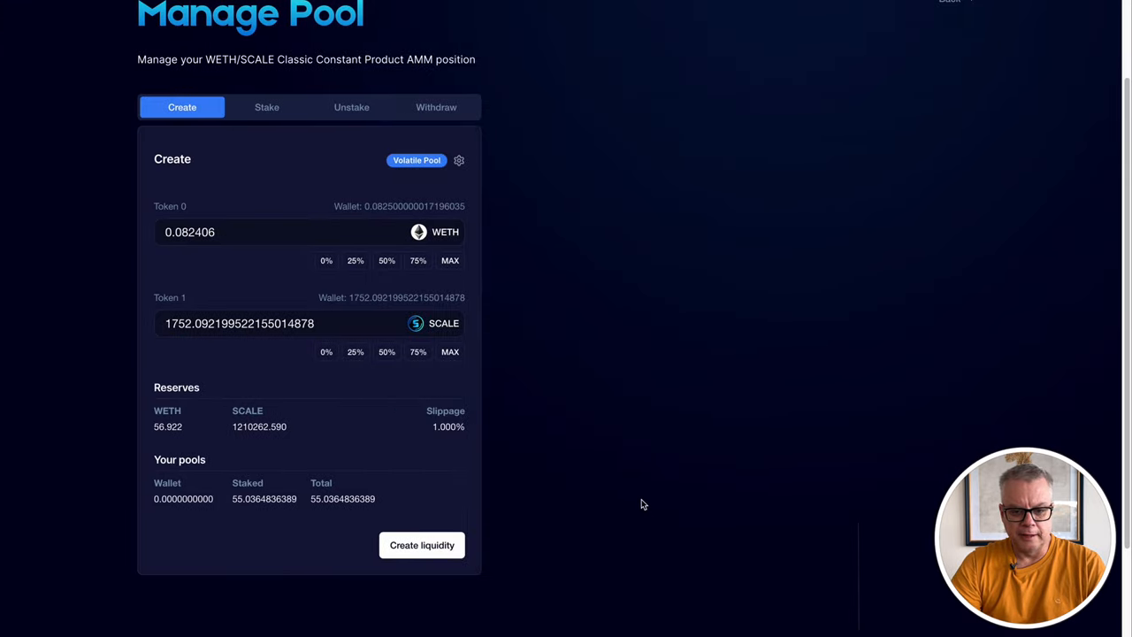
{"action": "left_click", "coordinate": [421, 545]}
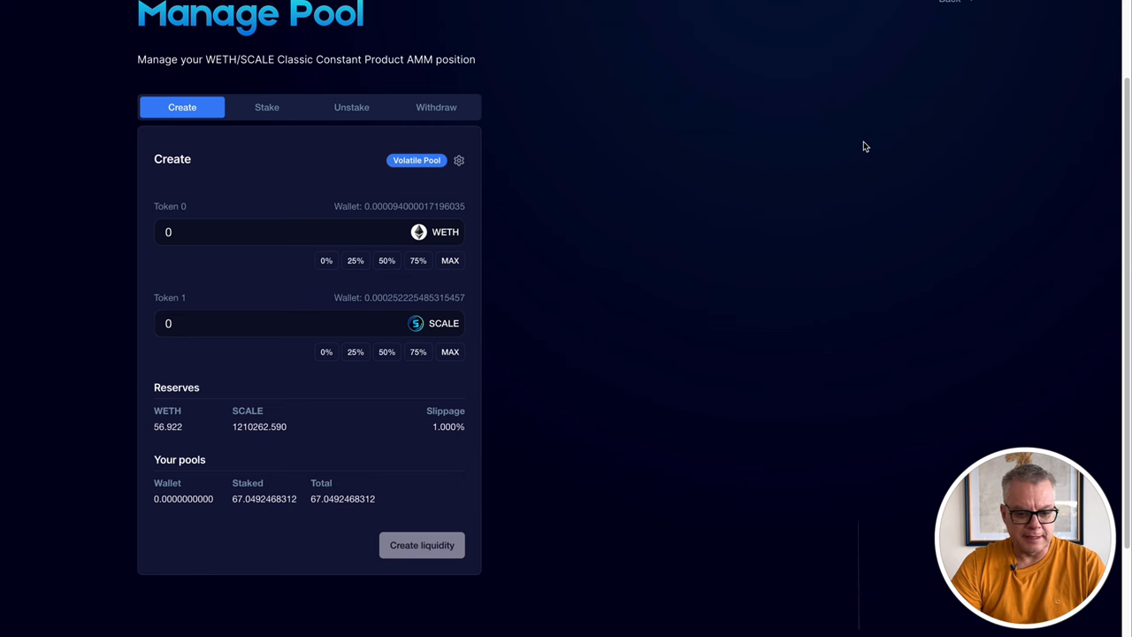
{"action": "mouse_move", "coordinate": [612, 308]}
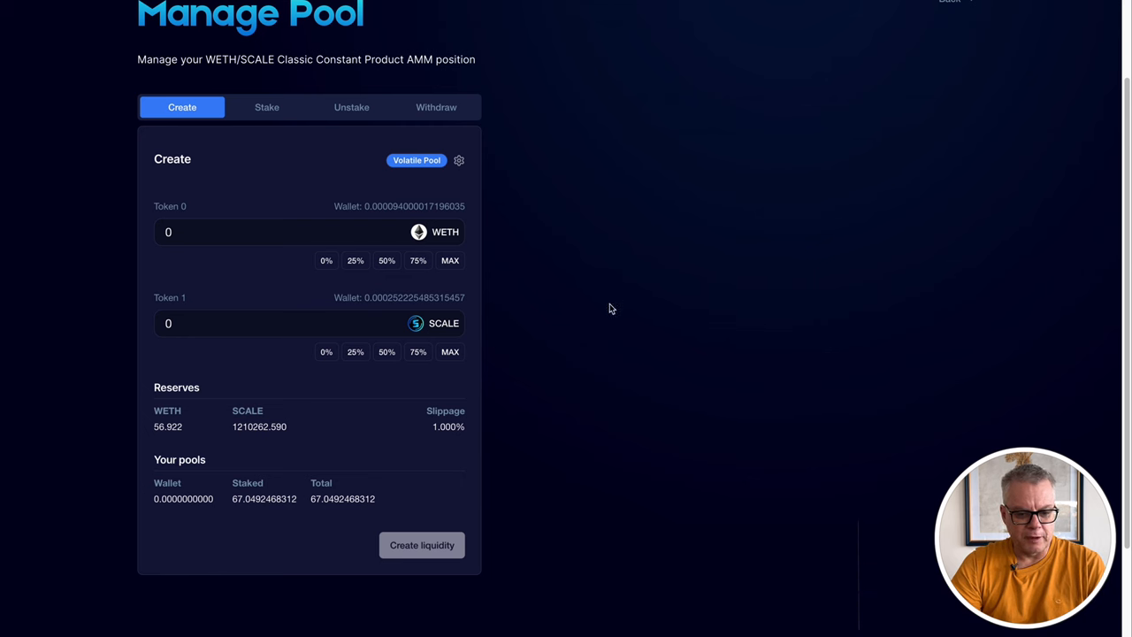
{"action": "mouse_move", "coordinate": [269, 110]}
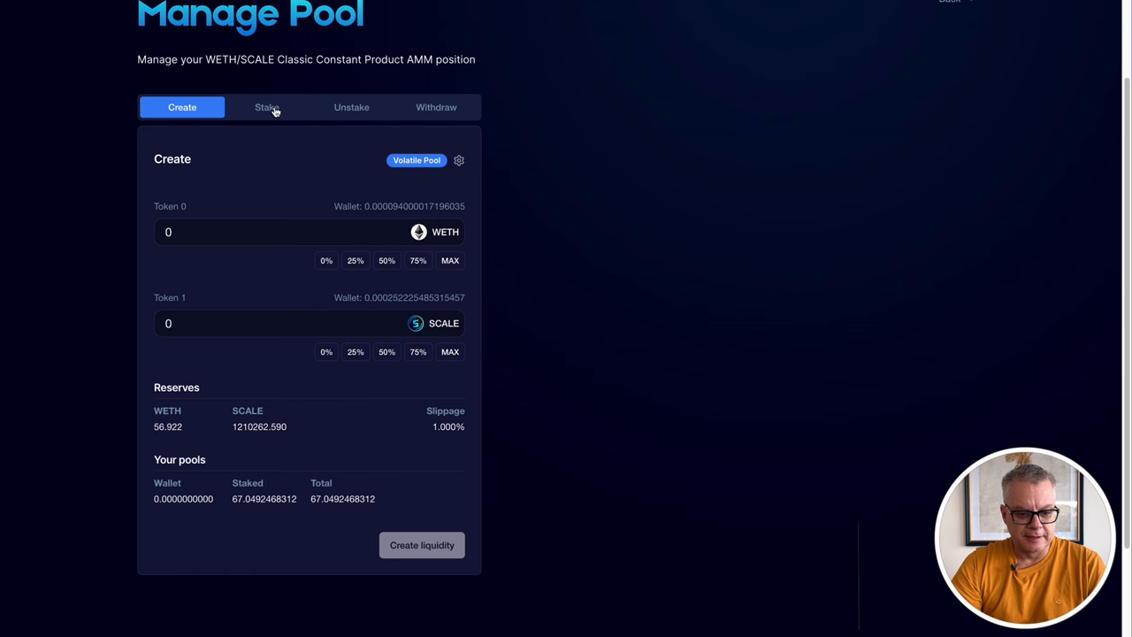
{"action": "mouse_move", "coordinate": [267, 113]}
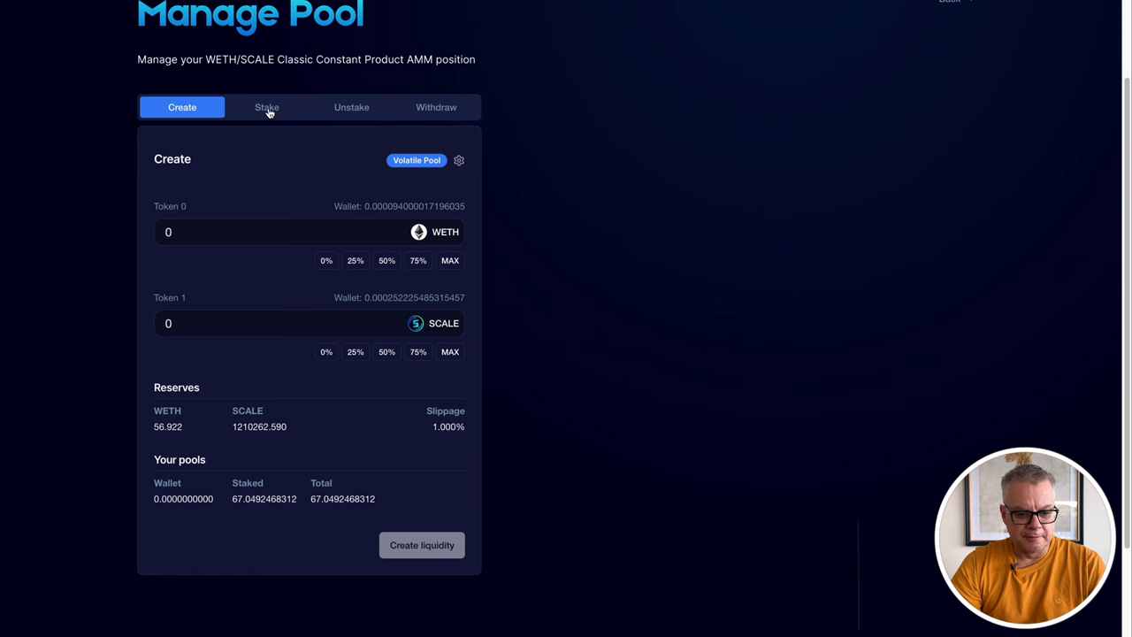
Tour the Stake and Create panels of the WETH/SCALE pool, then view Unstake.
{"action": "left_click", "coordinate": [265, 107]}
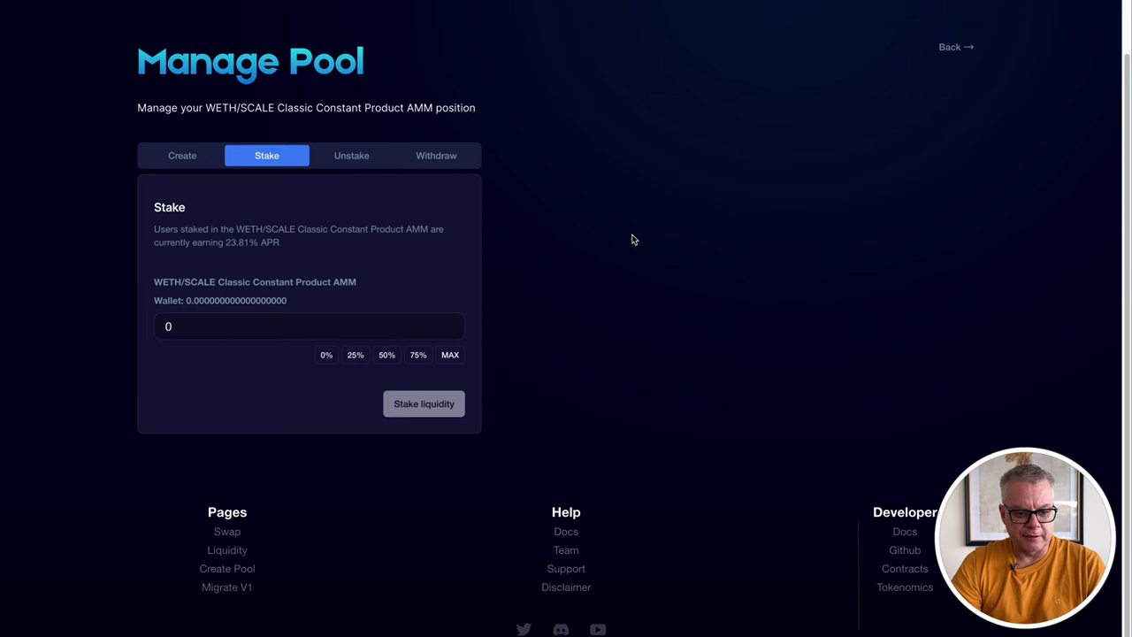
{"action": "left_click", "coordinate": [180, 155]}
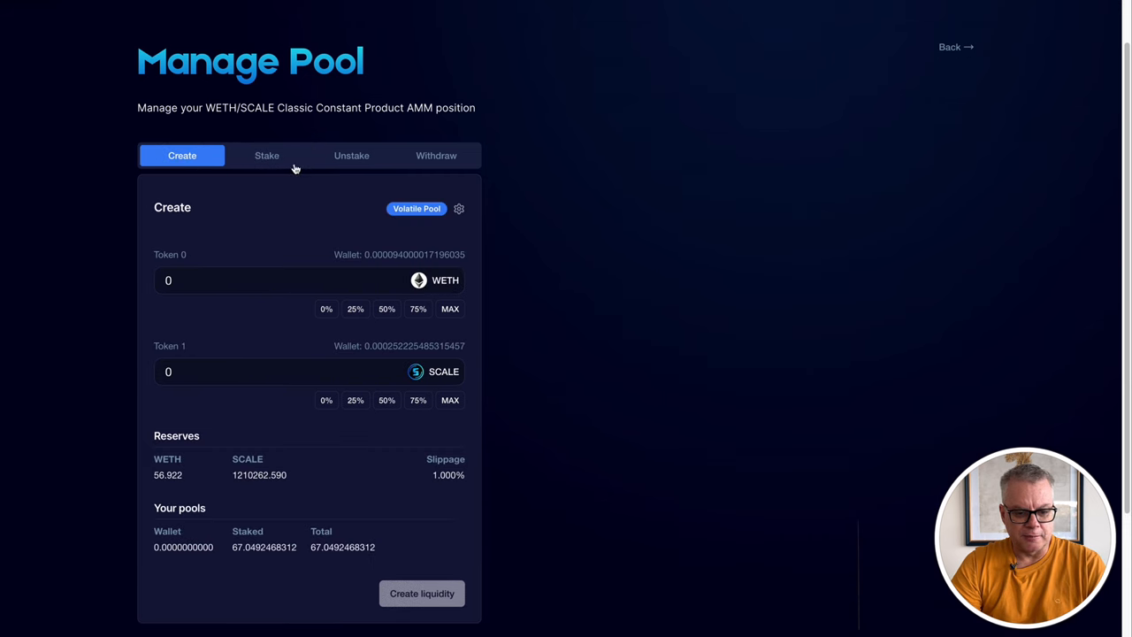
{"action": "left_click", "coordinate": [266, 156]}
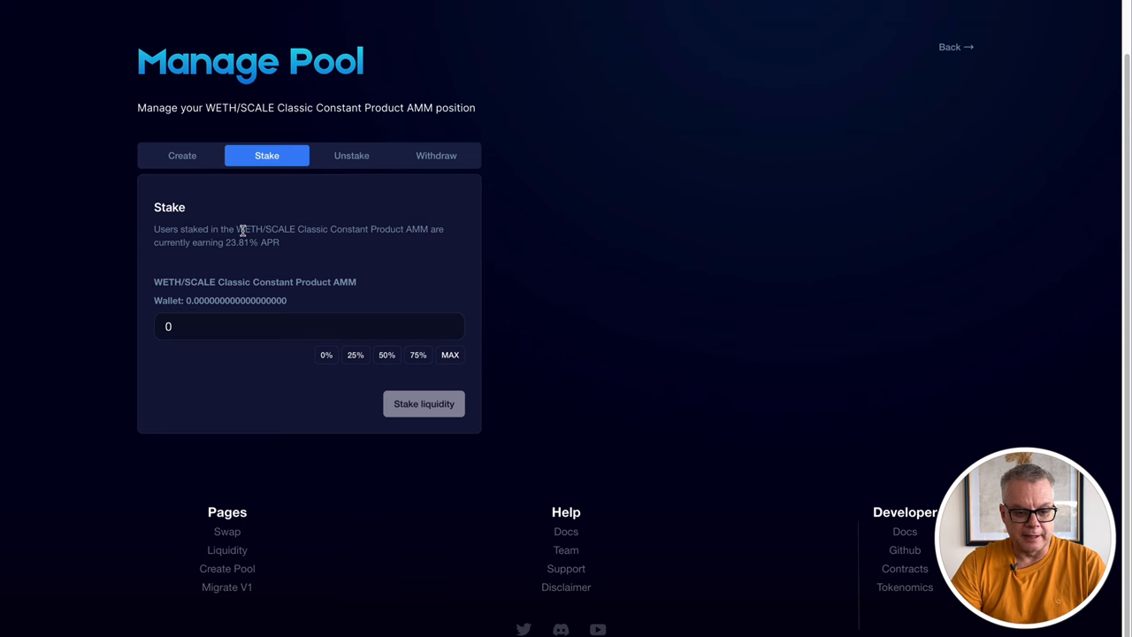
{"action": "mouse_move", "coordinate": [304, 176]}
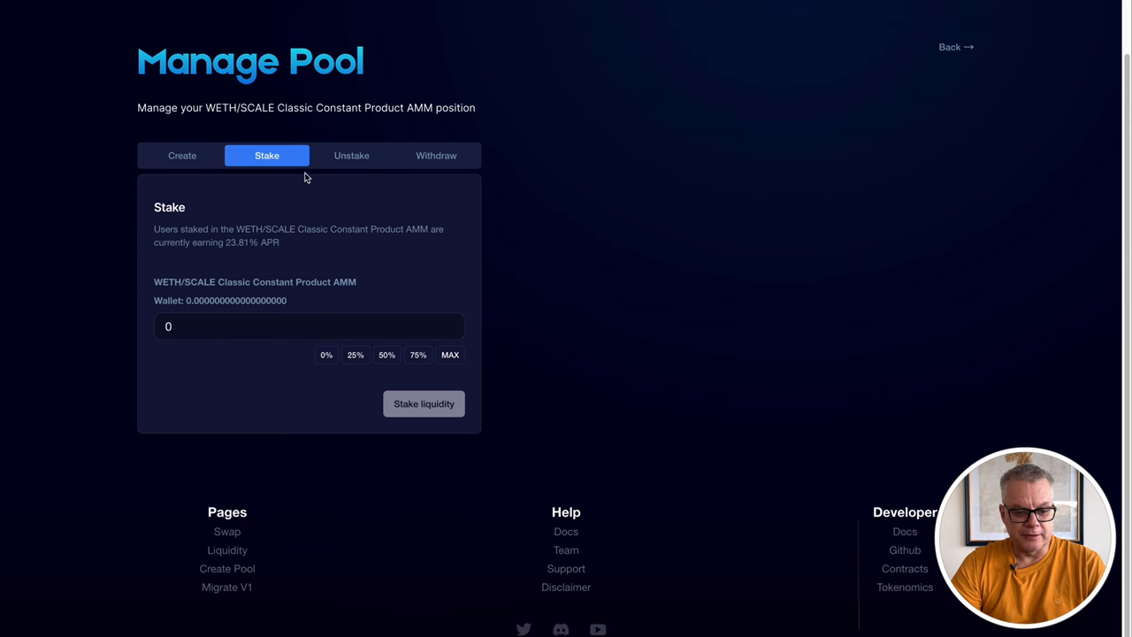
{"action": "left_click", "coordinate": [350, 156]}
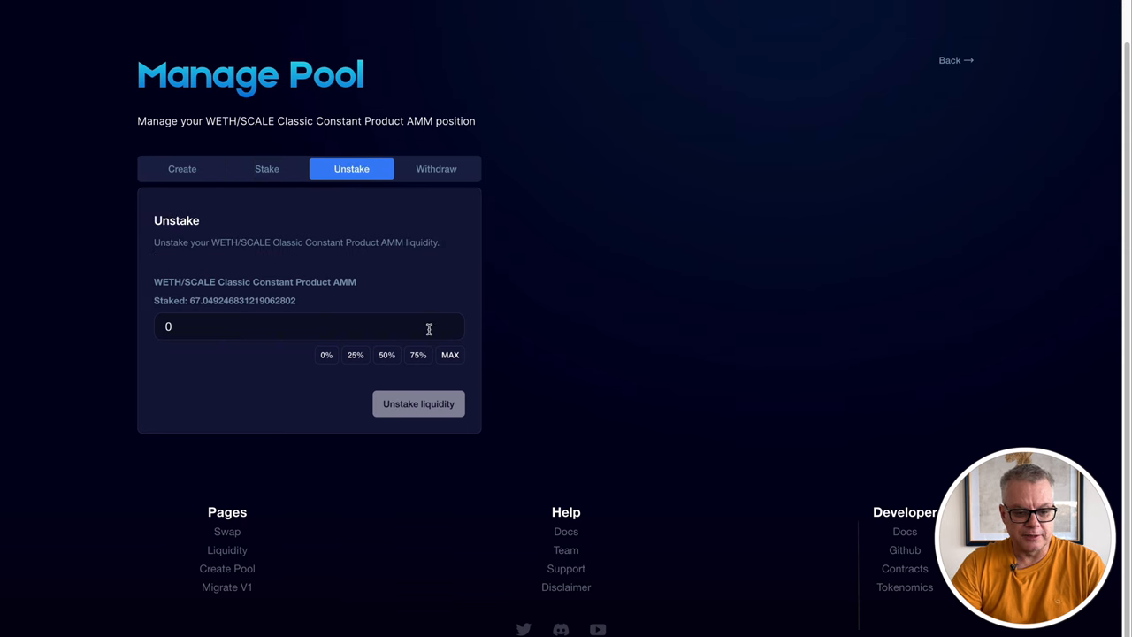
Fill MAX on Unstake, view Withdraw and Create, and finish on the Stake panel showing 23.81% APR.
{"action": "left_click", "coordinate": [450, 354]}
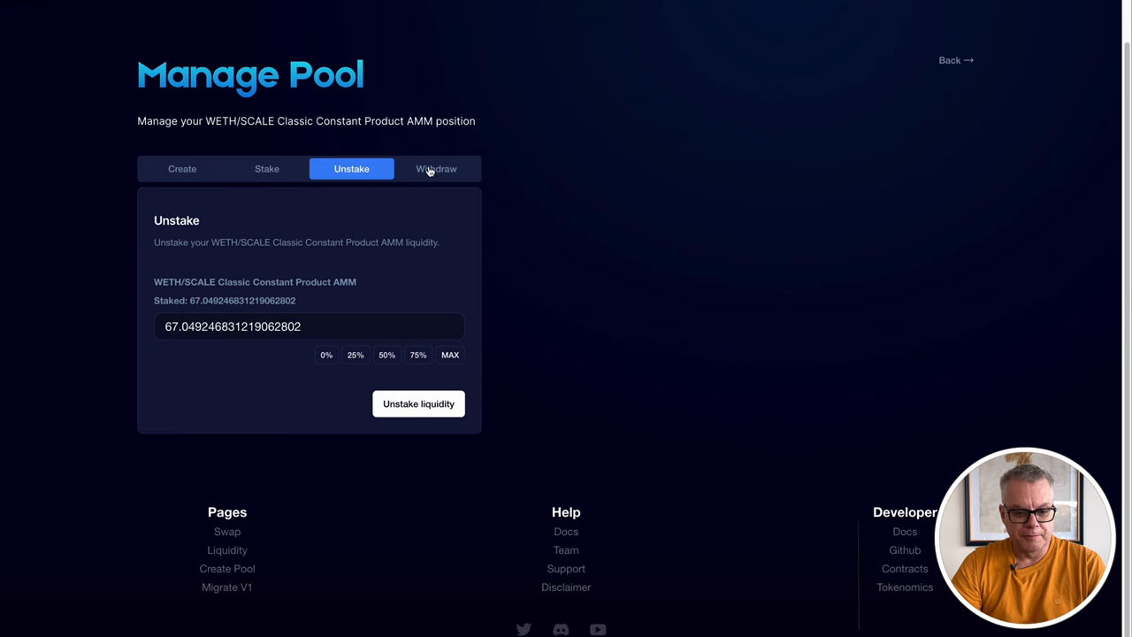
{"action": "left_click", "coordinate": [435, 170]}
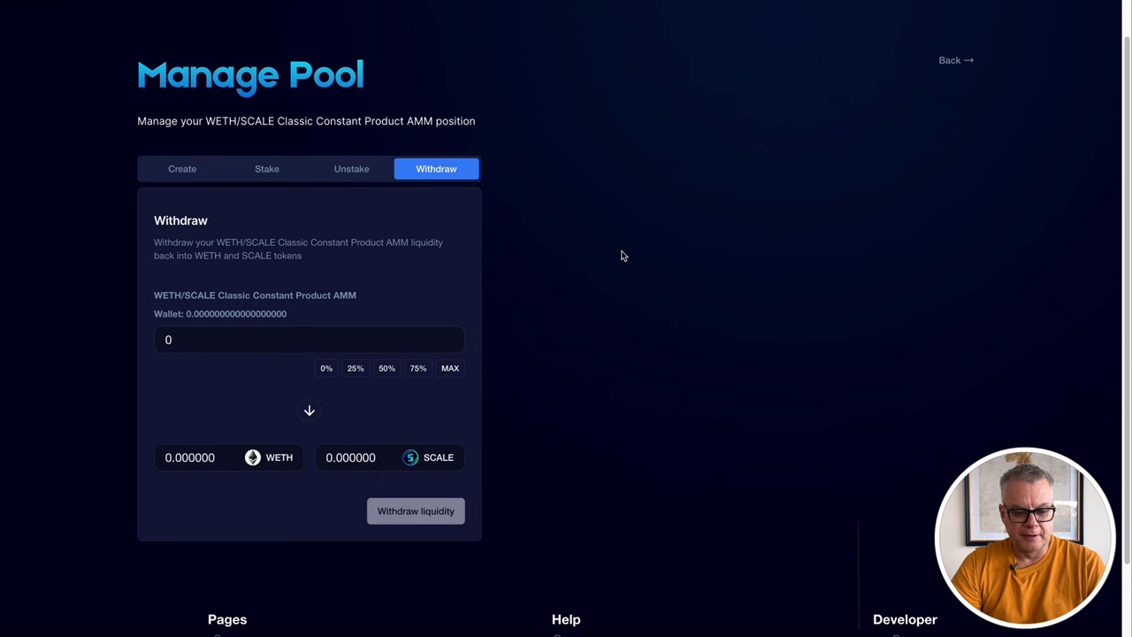
{"action": "mouse_move", "coordinate": [317, 165]}
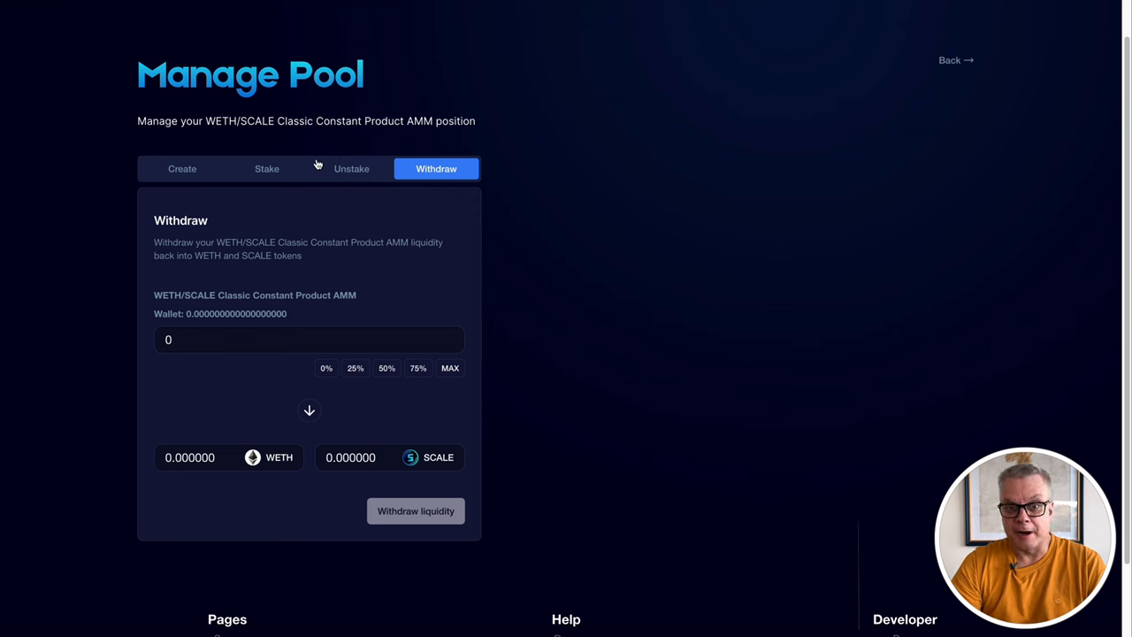
{"action": "left_click", "coordinate": [180, 170]}
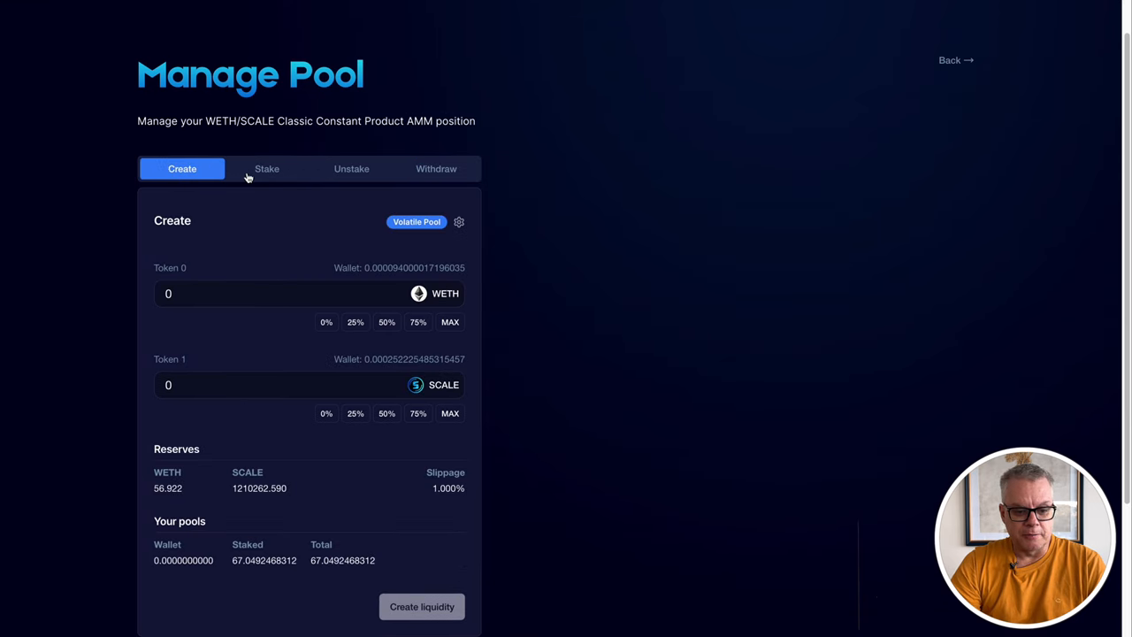
{"action": "left_click", "coordinate": [265, 168]}
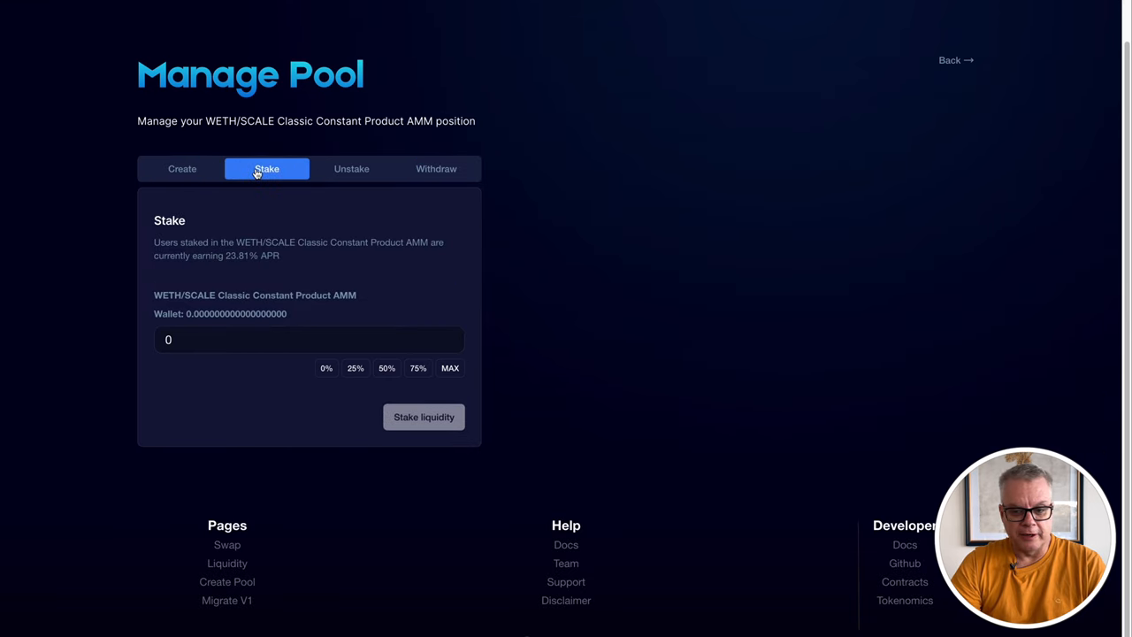
Return to the Liquidity list and show only staked pools, WETH/SCALE with about $3.33K staked.
{"action": "left_click", "coordinate": [955, 60]}
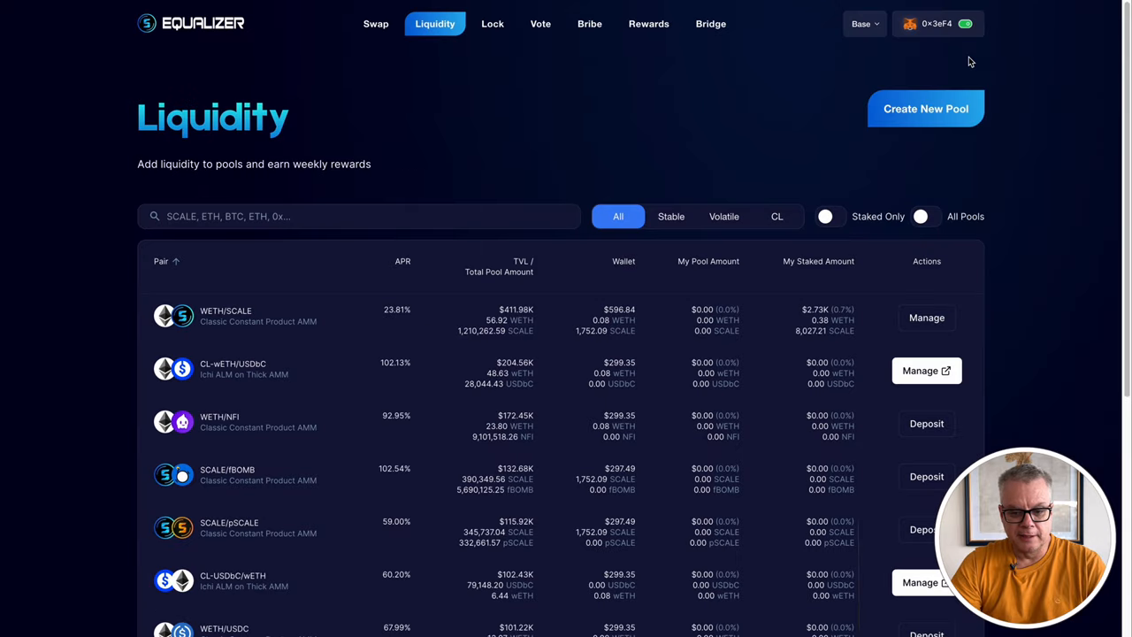
{"action": "left_click", "coordinate": [832, 216]}
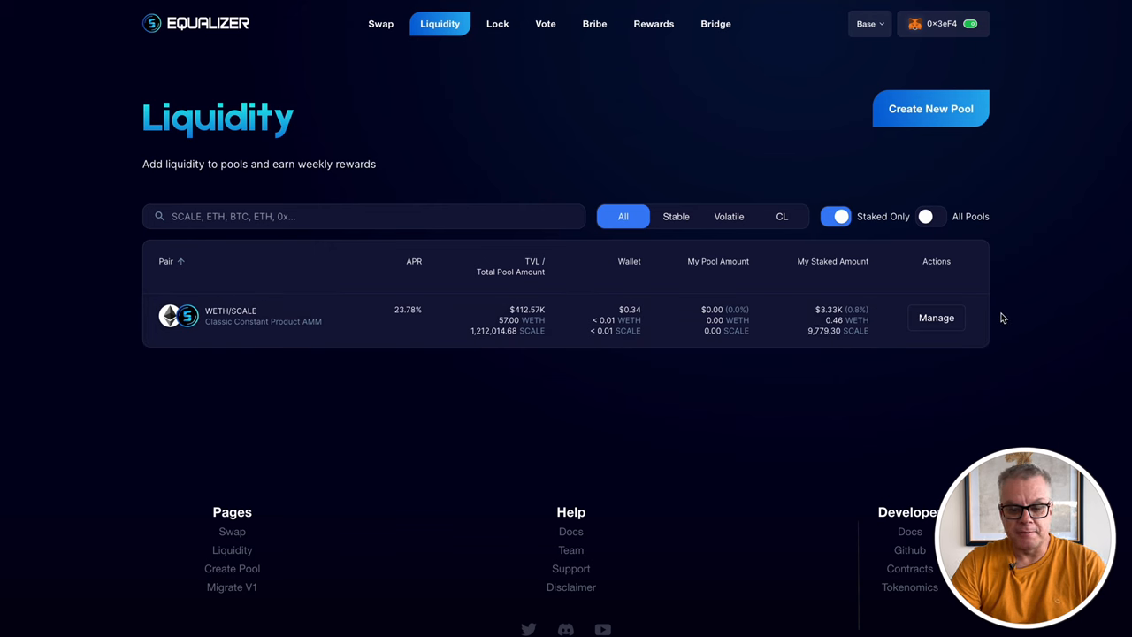
{"action": "mouse_move", "coordinate": [751, 145]}
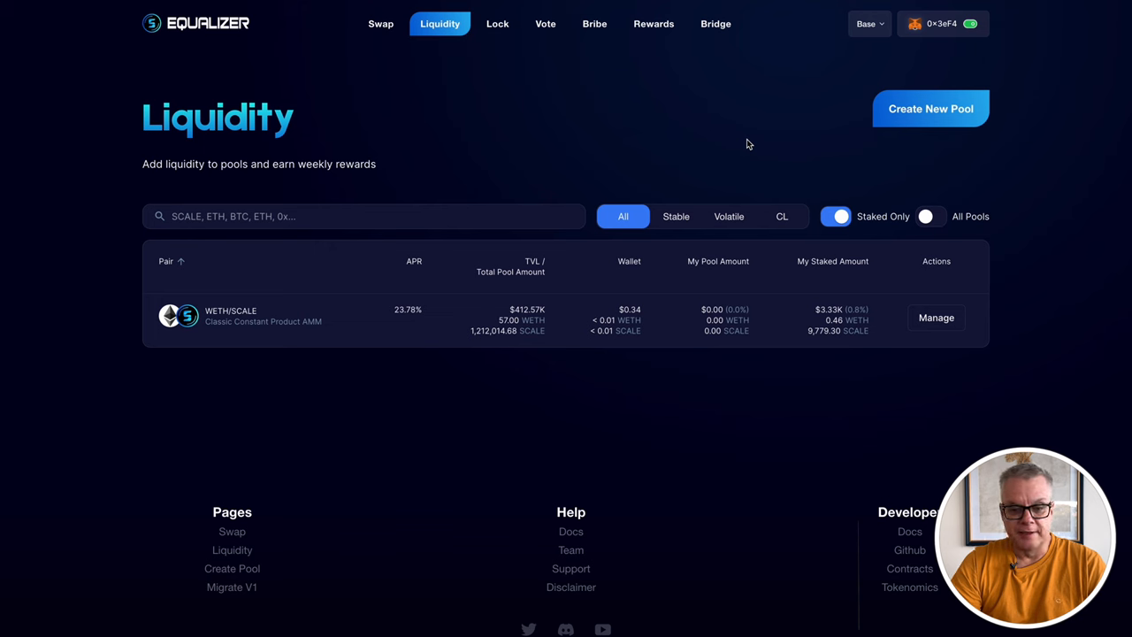
{"action": "mouse_move", "coordinate": [552, 81]}
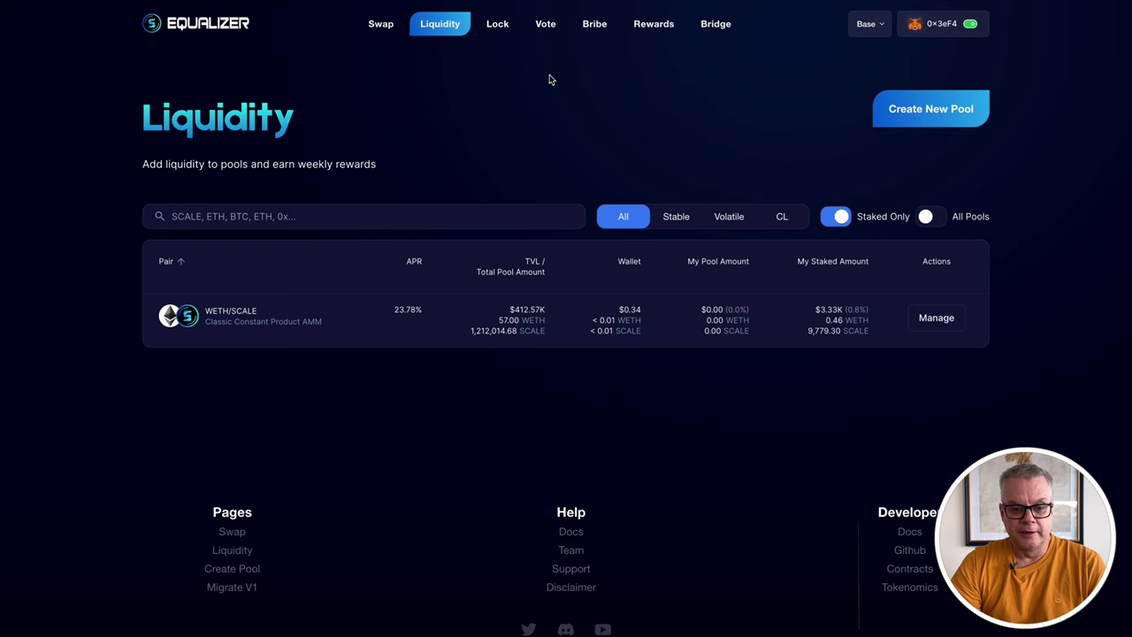
Visit the Lock page, then try Cast Votes on the Vote page where NFT #1168 already voted.
{"action": "left_click", "coordinate": [497, 25]}
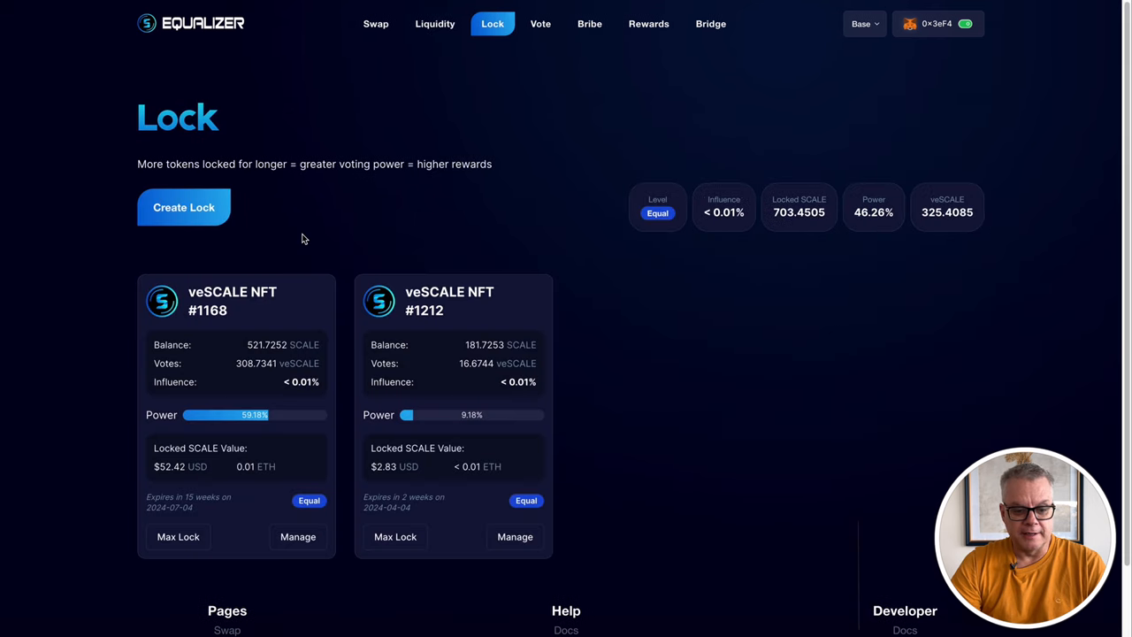
{"action": "mouse_move", "coordinate": [644, 294]}
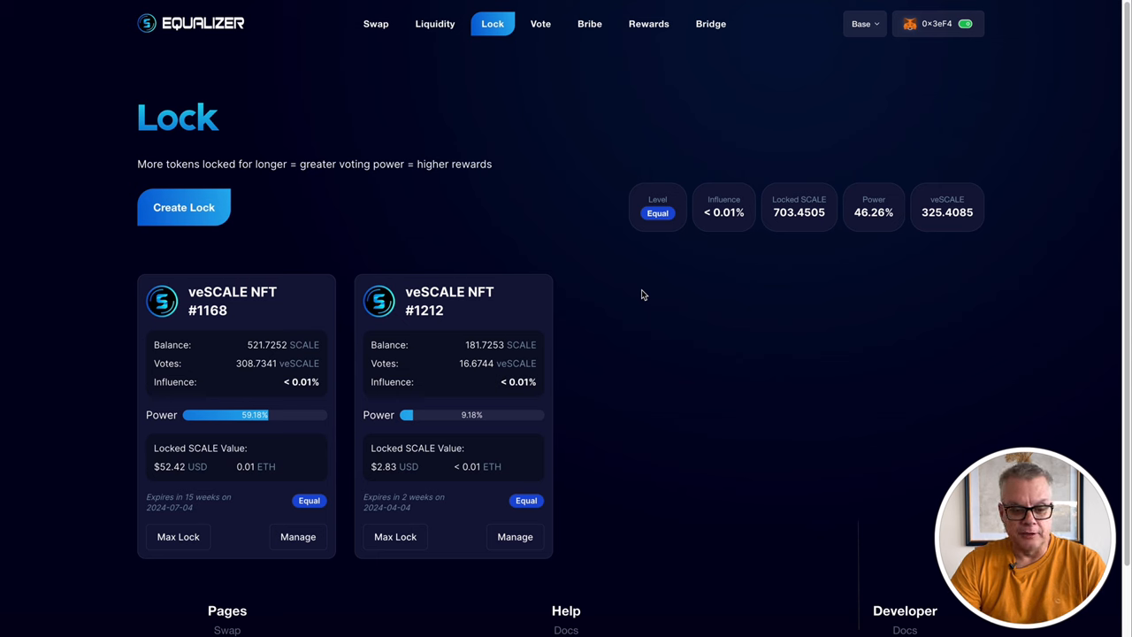
{"action": "mouse_move", "coordinate": [312, 336]}
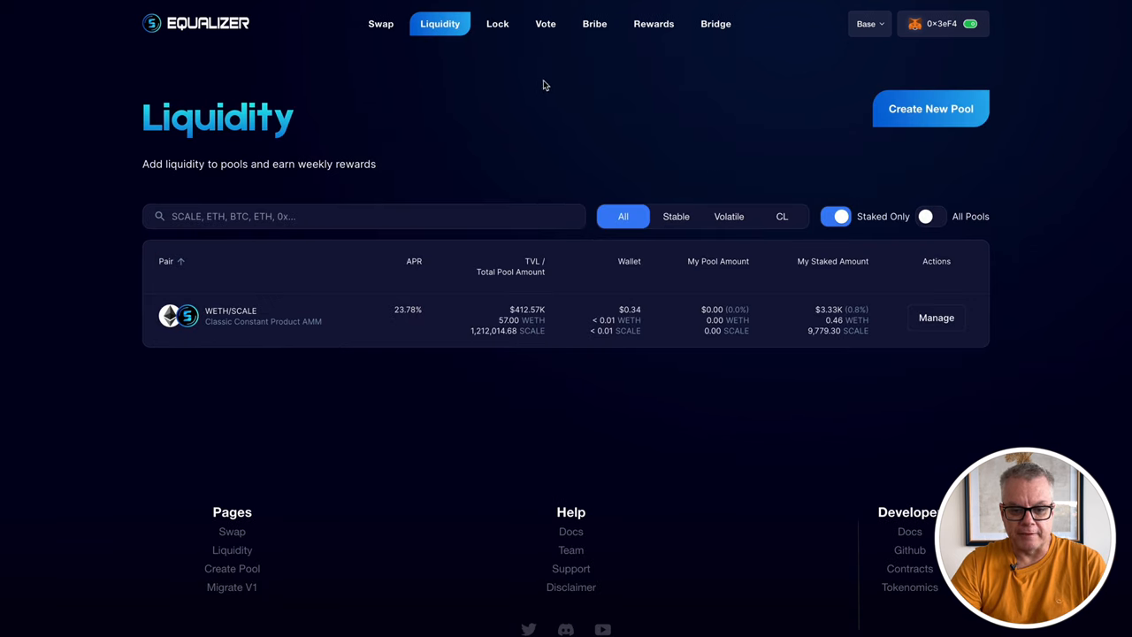
{"action": "left_click", "coordinate": [541, 25]}
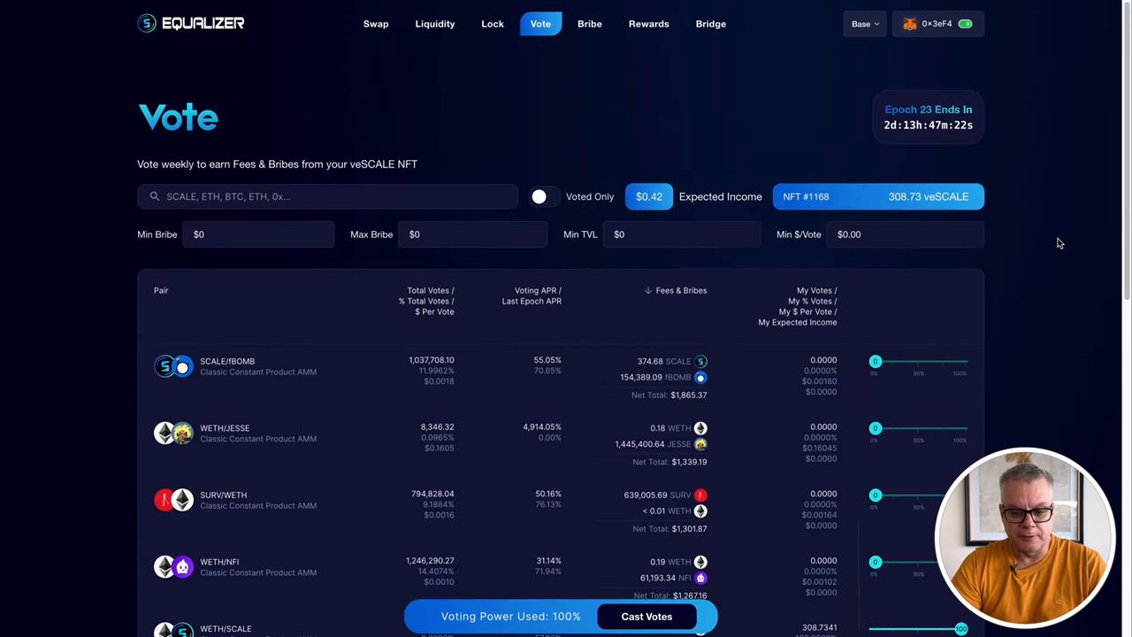
{"action": "left_click", "coordinate": [648, 616]}
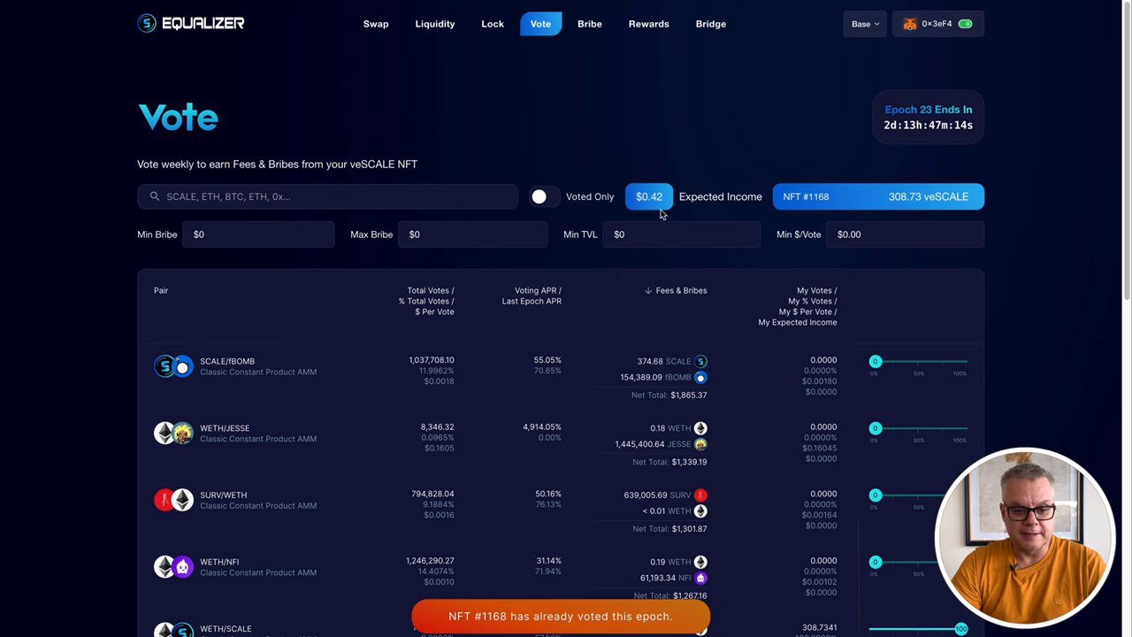
View the Rewards page showing 1.62 SCALE earned, the Lock page, then return to the staked liquidity list.
{"action": "left_click", "coordinate": [647, 25]}
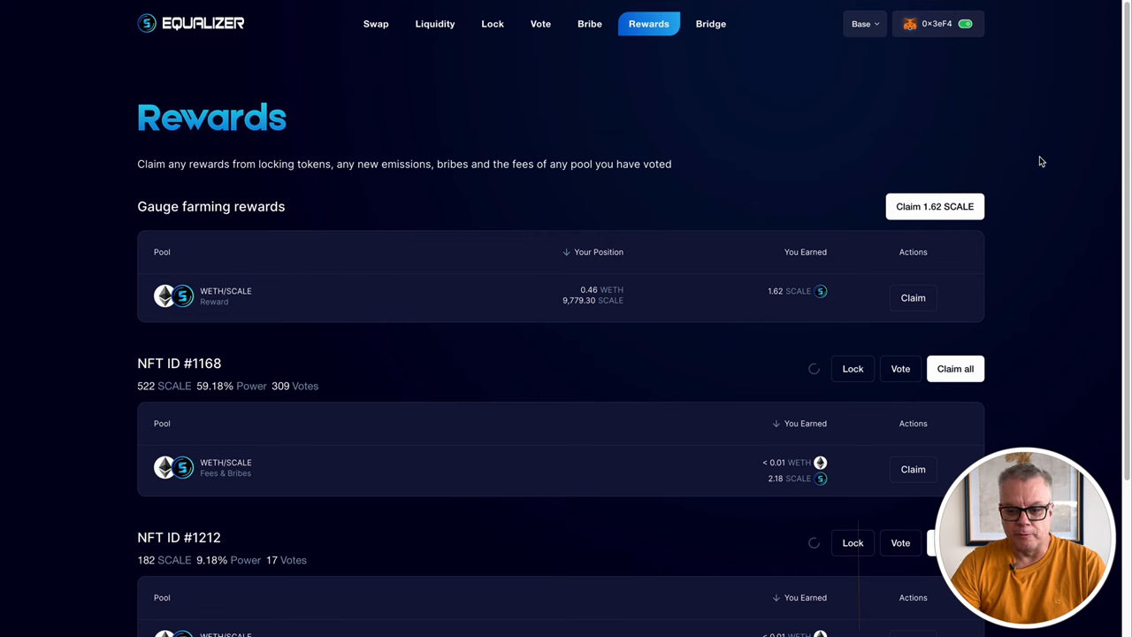
{"action": "mouse_move", "coordinate": [471, 267]}
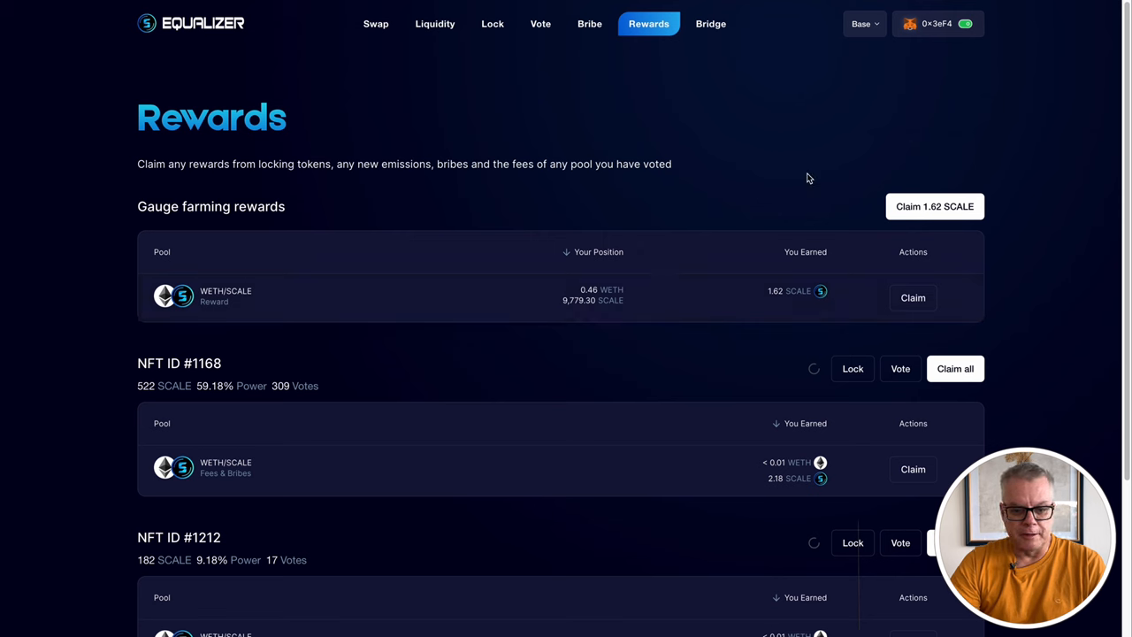
{"action": "mouse_move", "coordinate": [492, 25]}
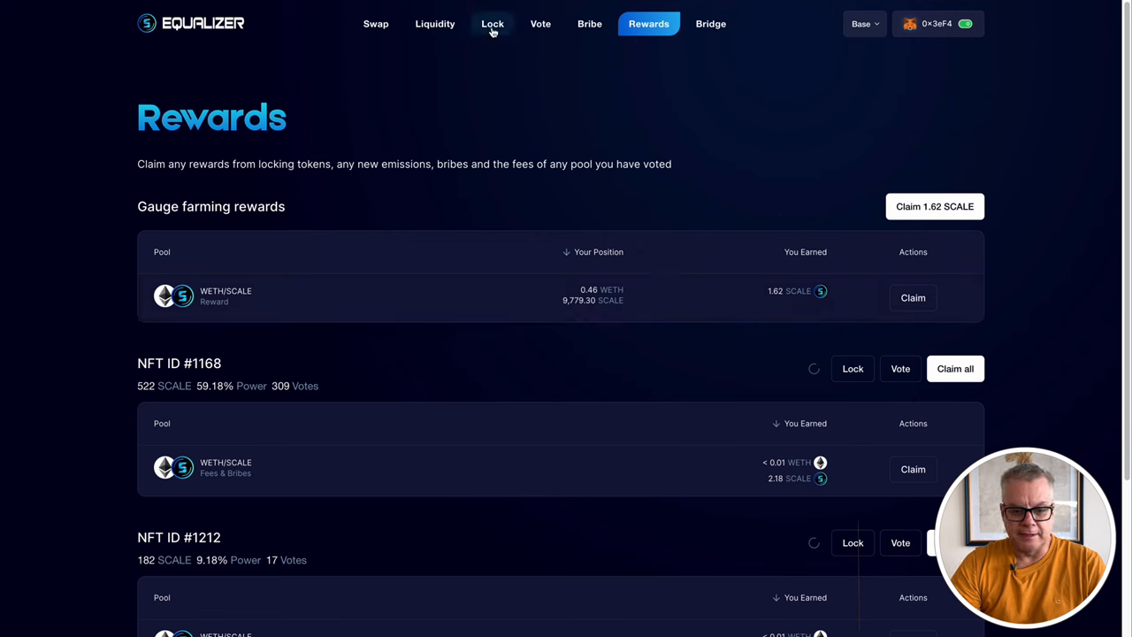
{"action": "left_click", "coordinate": [495, 25]}
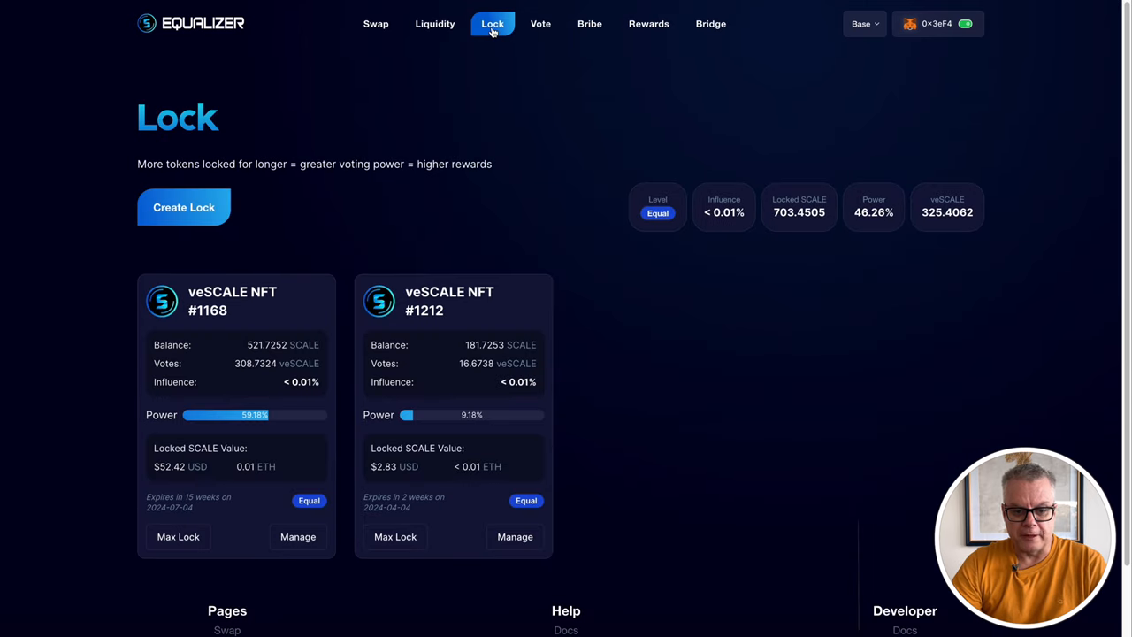
{"action": "left_click", "coordinate": [435, 25]}
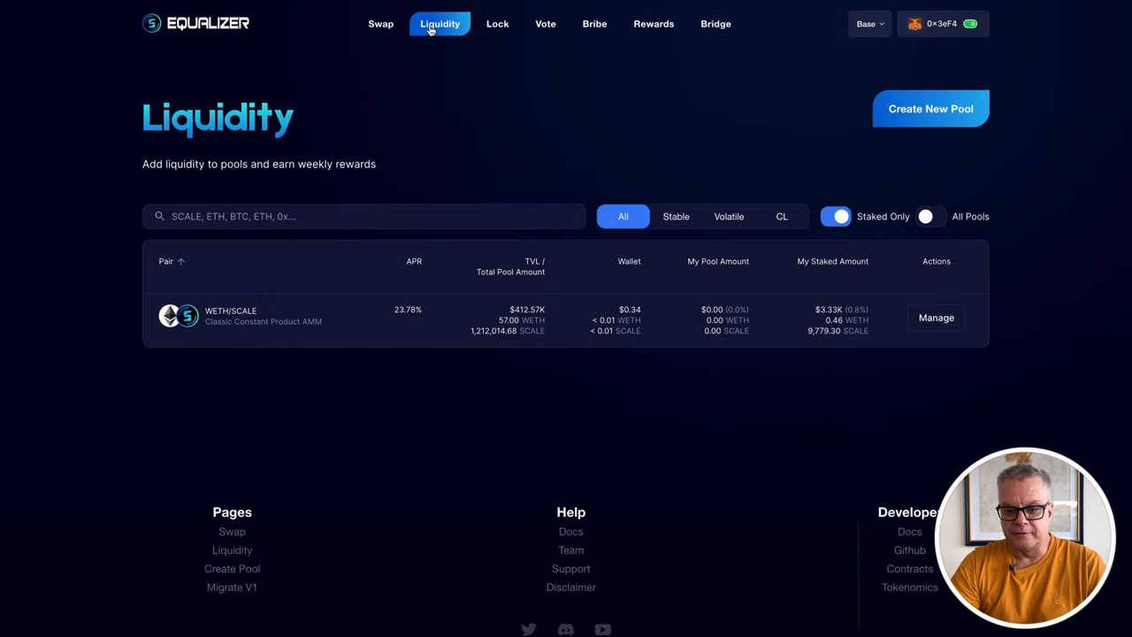